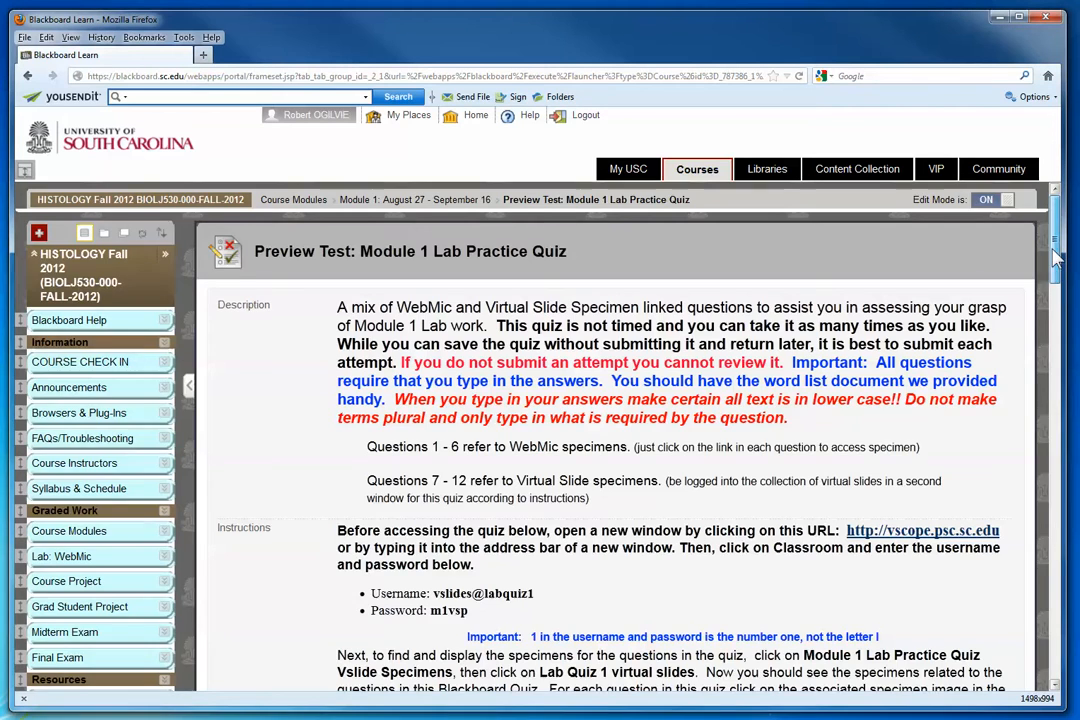
- Scroll the Module 1 Lab Practice Quiz preview down to Question 1 and its answer field
scroll("down", 3)
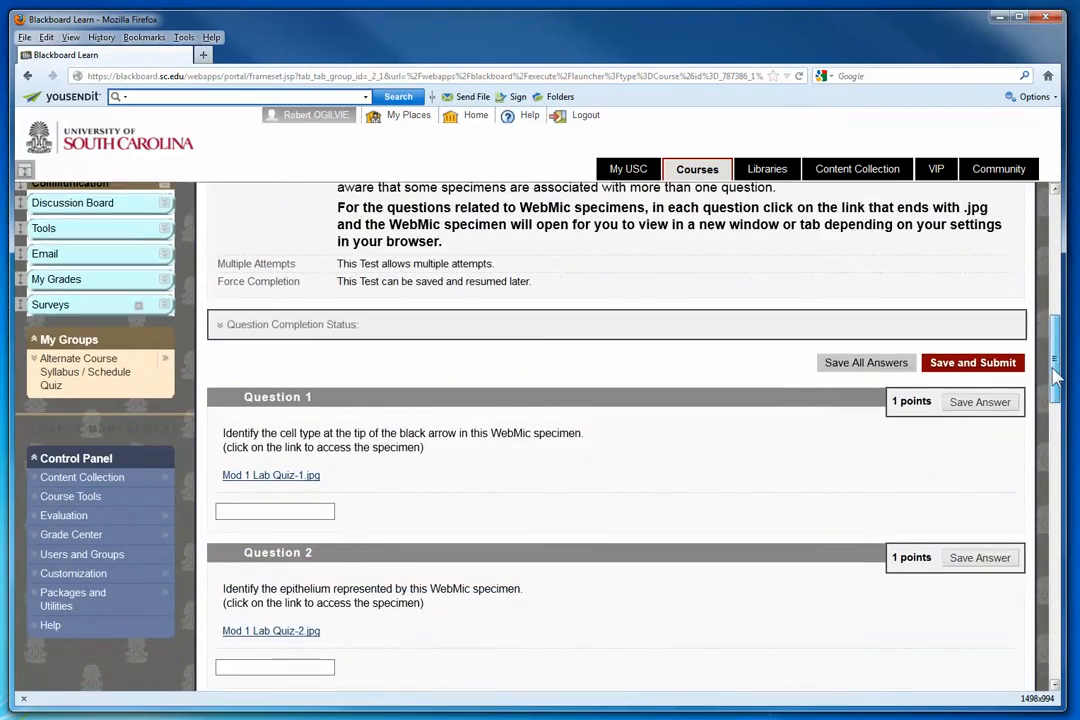
scroll("down", 3)
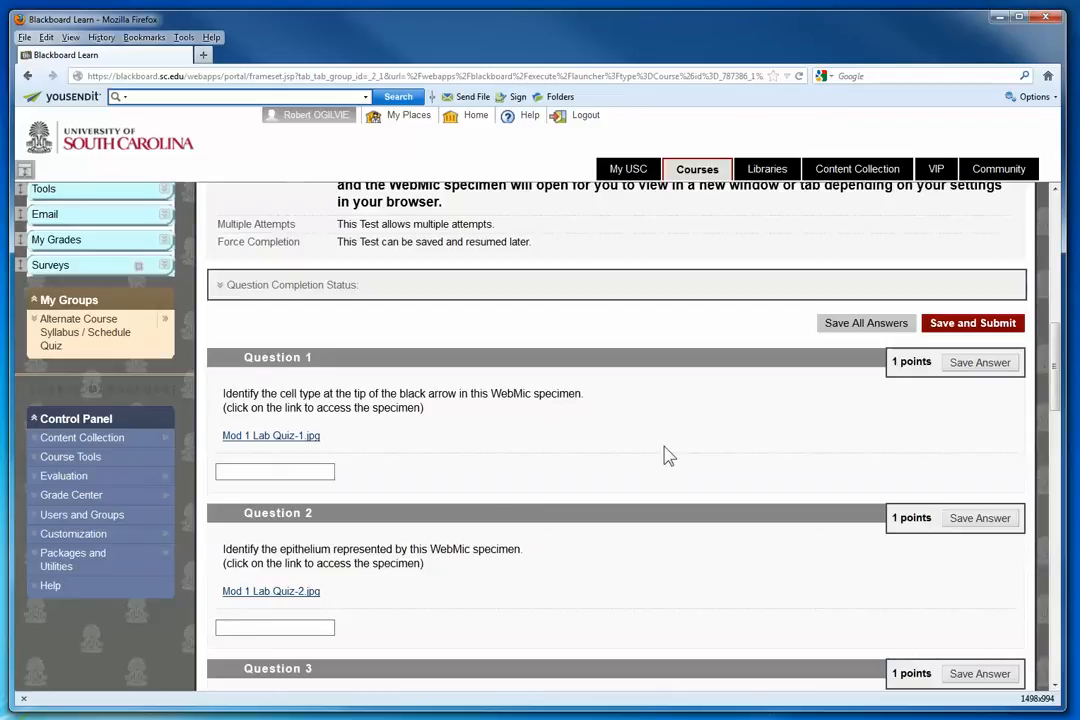
- View the Mod 1 Lab Quiz-1.jpg specimen image for Question 1 in a new tab
left_click(272, 436)
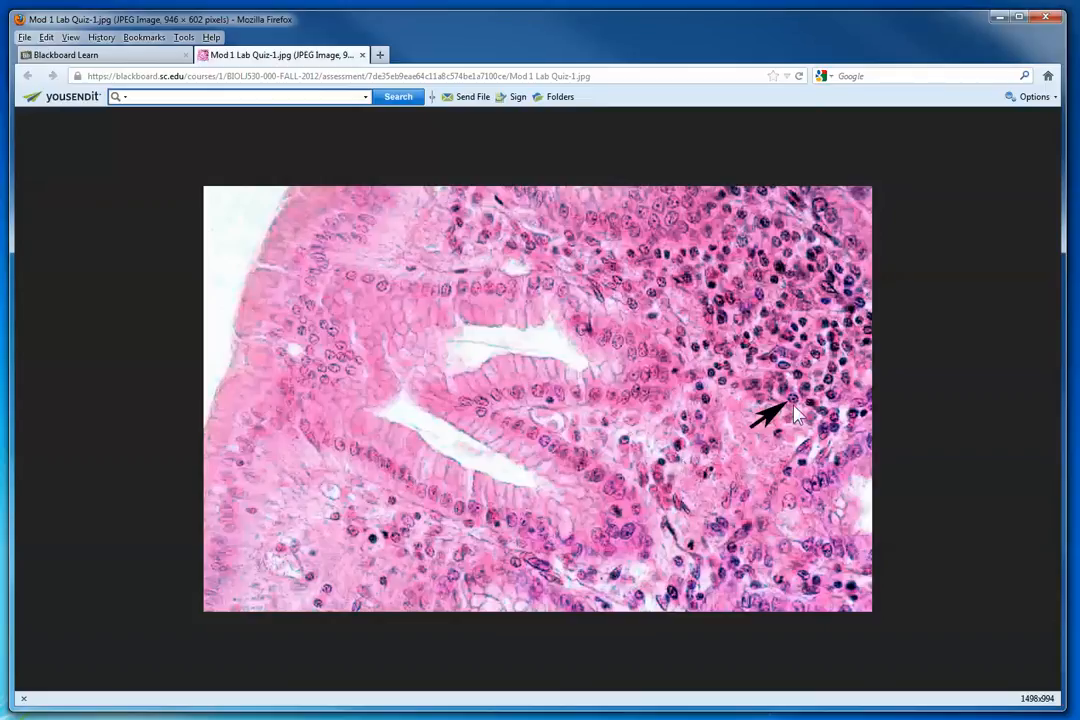
mouse_move(680, 516)
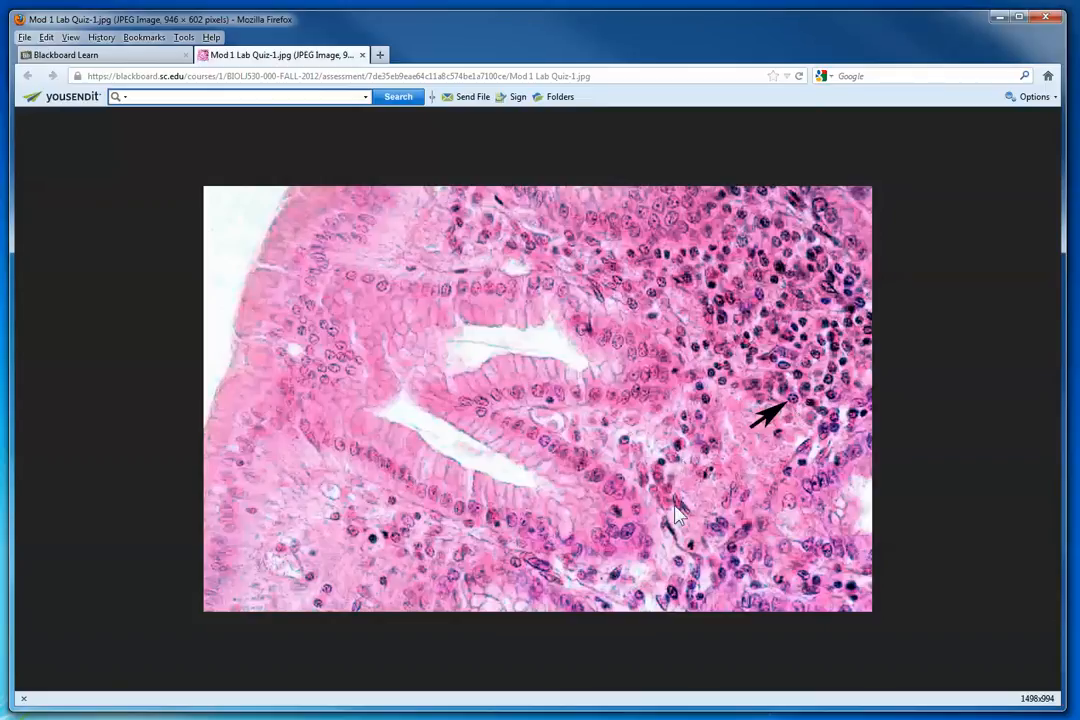
mouse_move(696, 508)
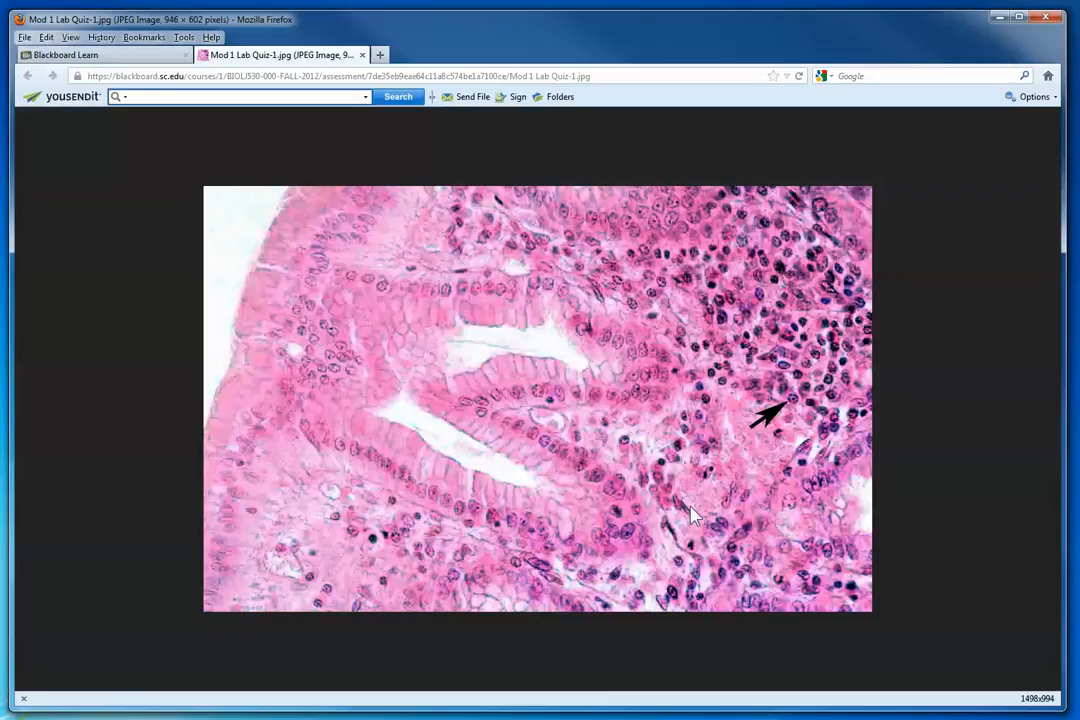
mouse_move(702, 516)
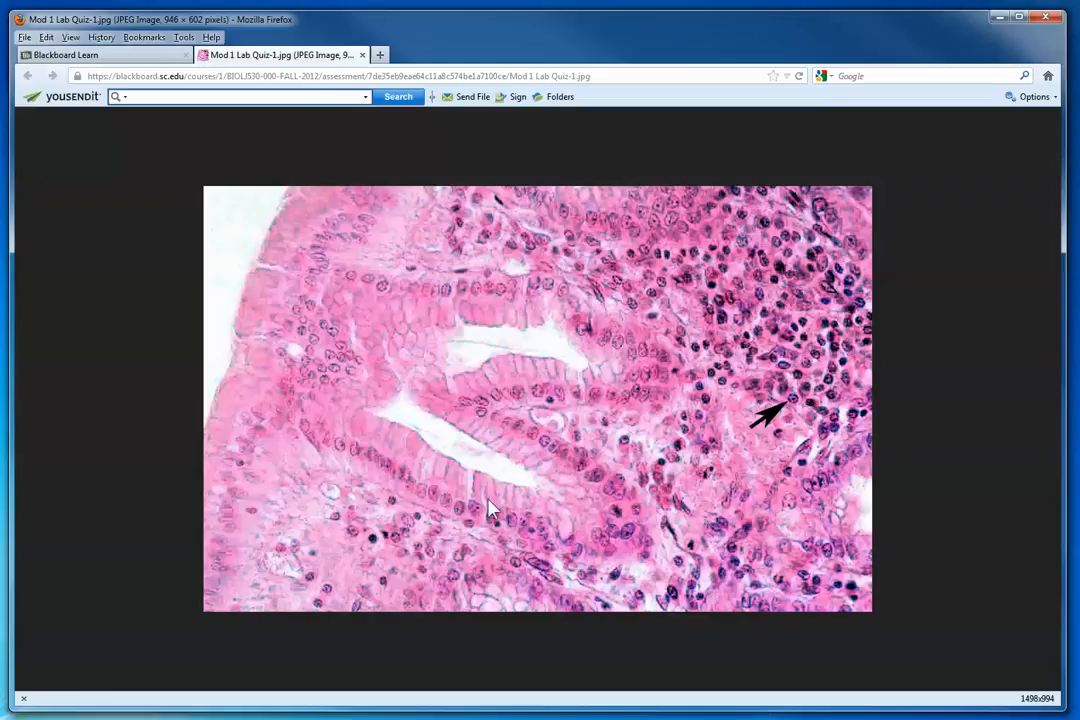
mouse_move(538, 370)
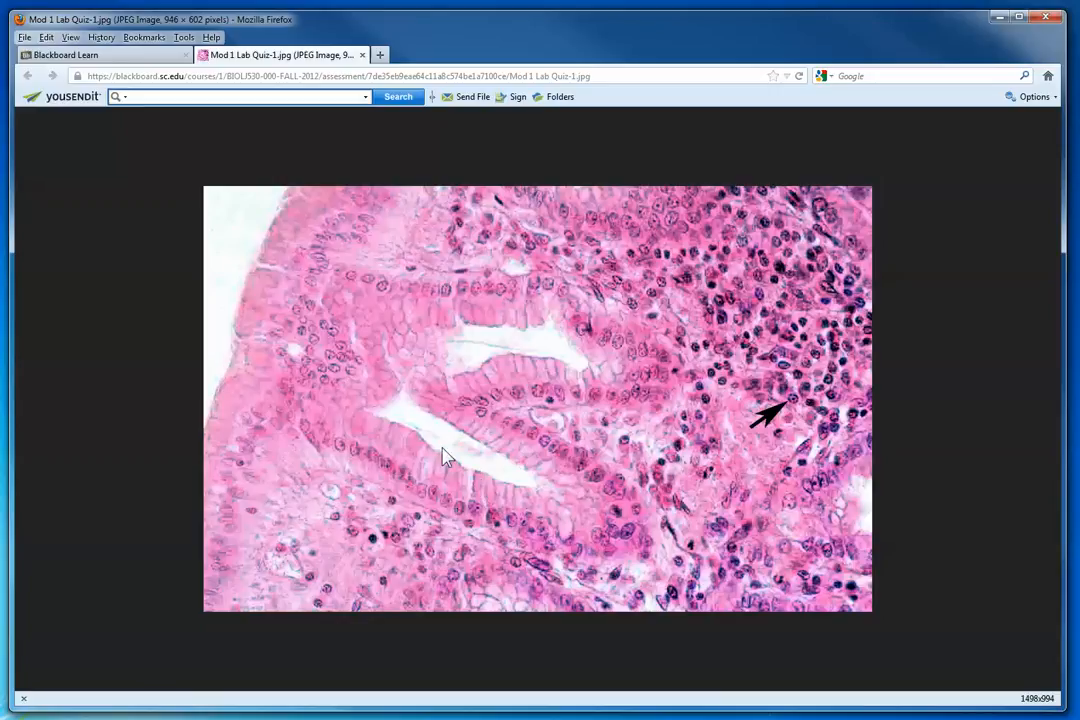
mouse_move(904, 404)
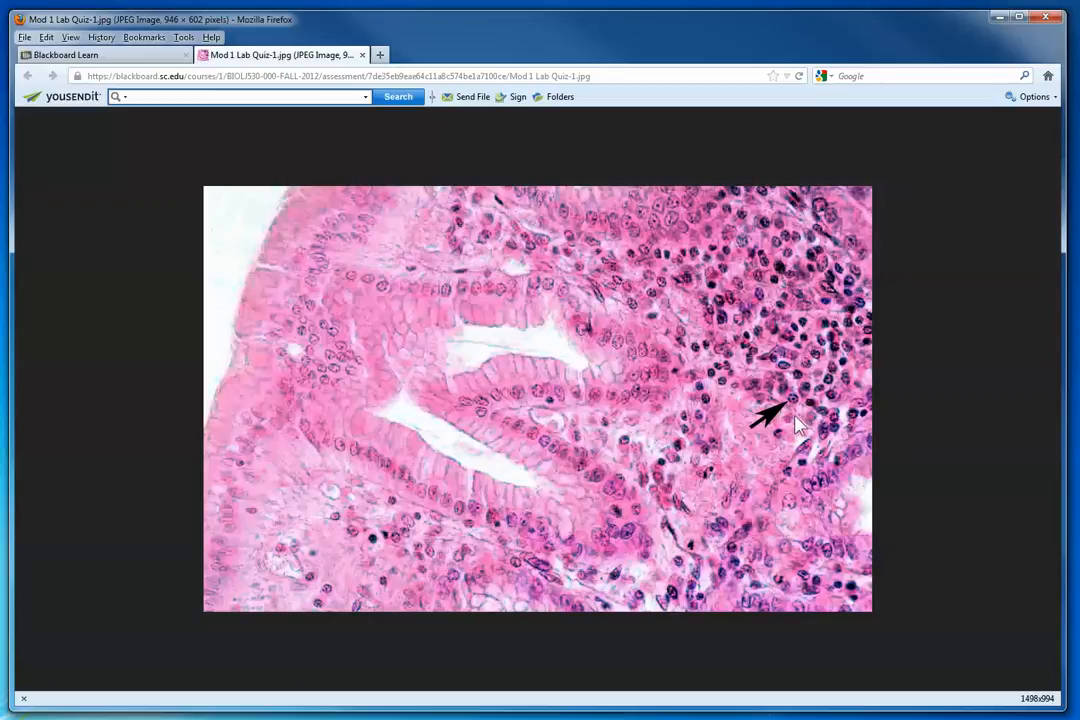
mouse_move(800, 370)
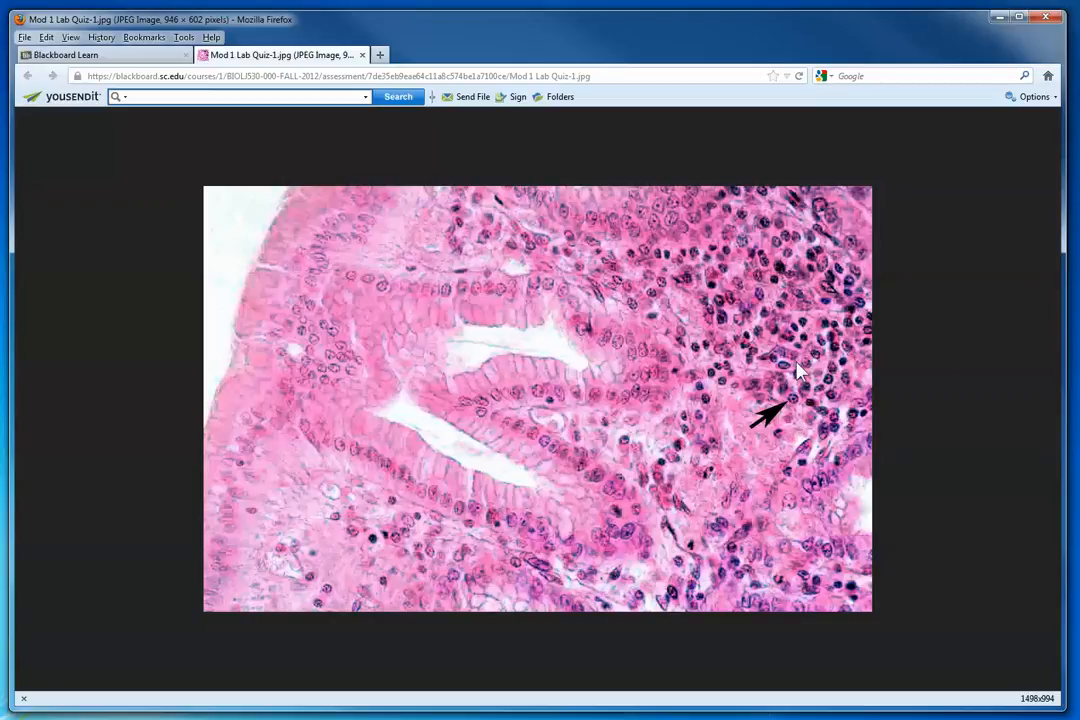
mouse_move(796, 448)
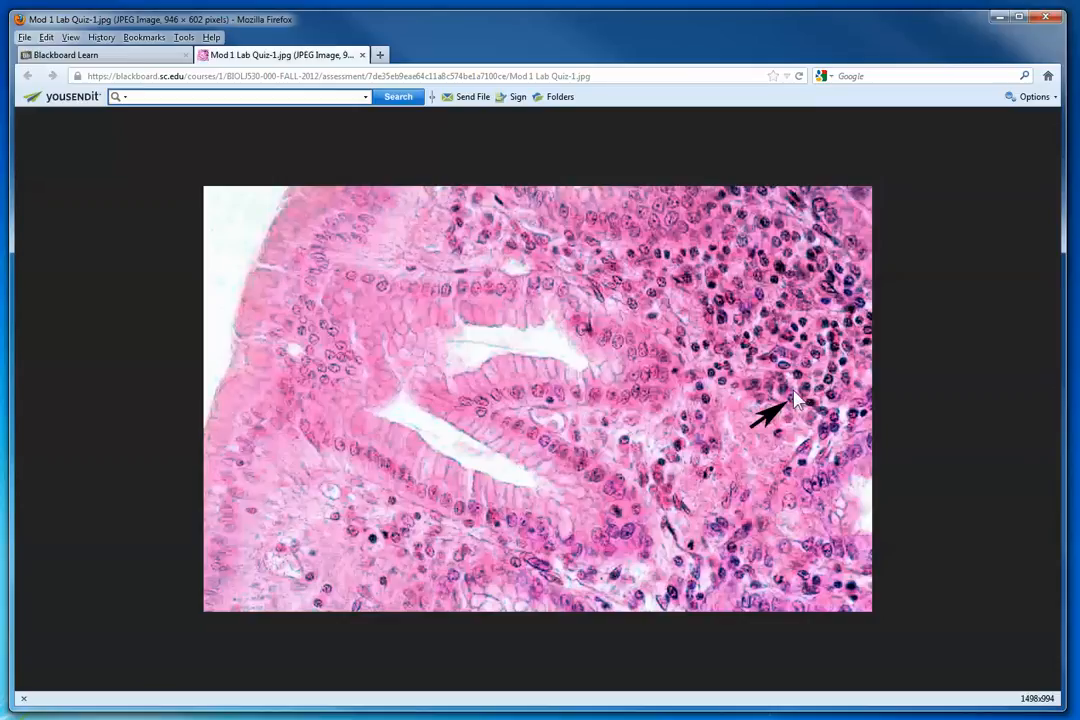
mouse_move(800, 410)
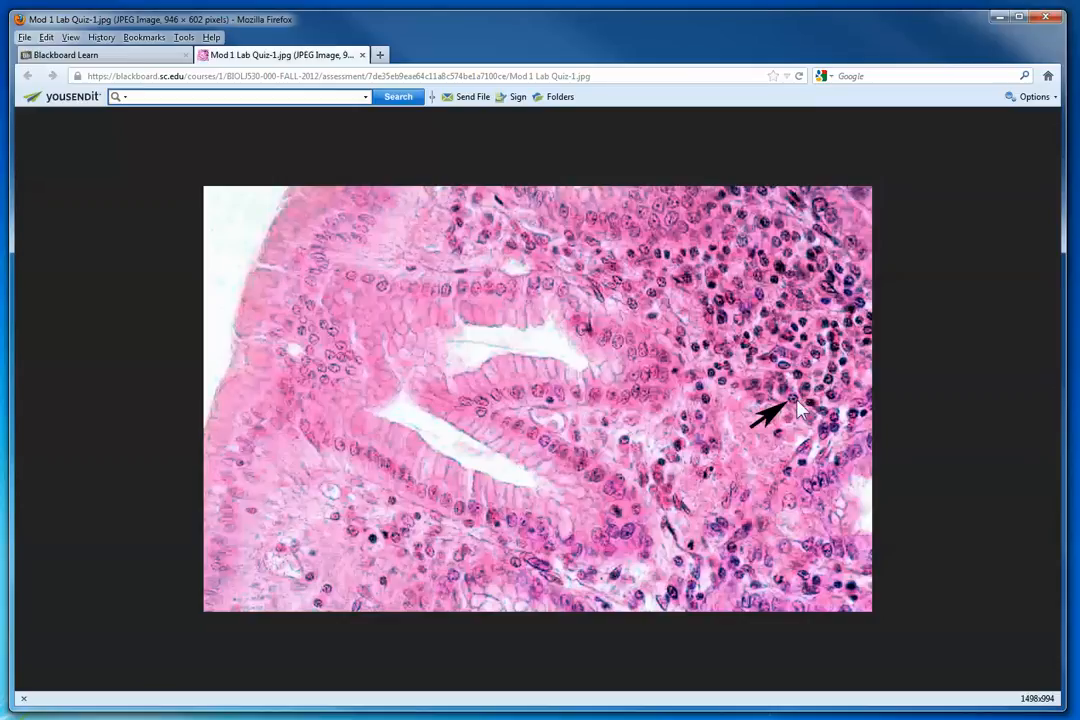
mouse_move(776, 500)
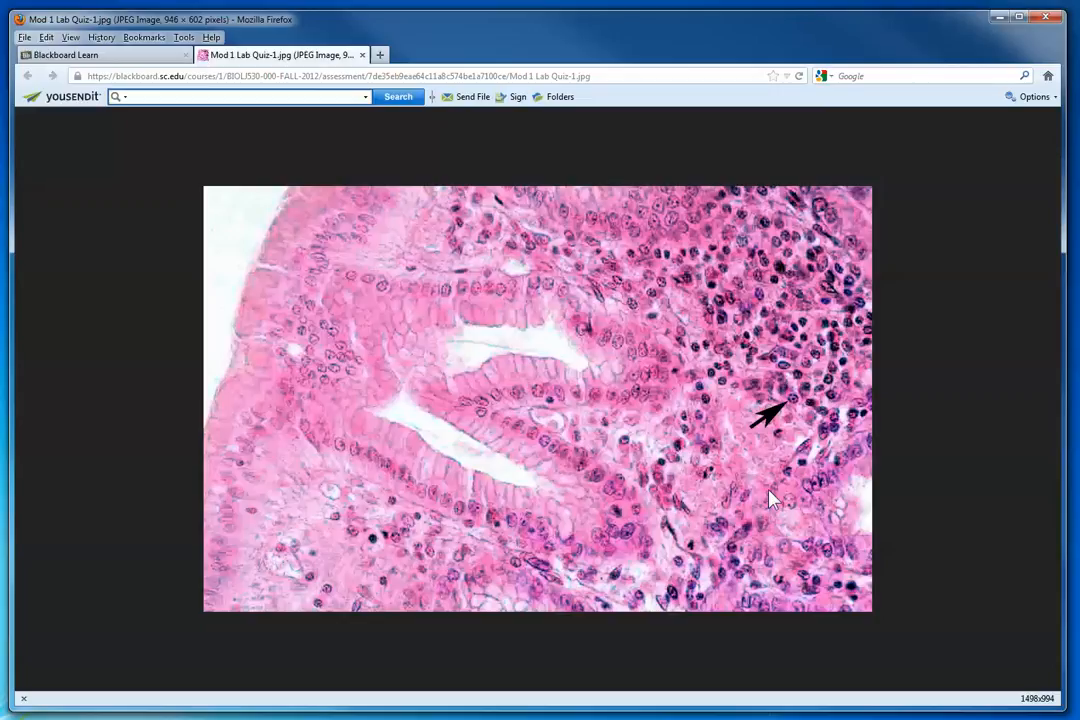
mouse_move(752, 360)
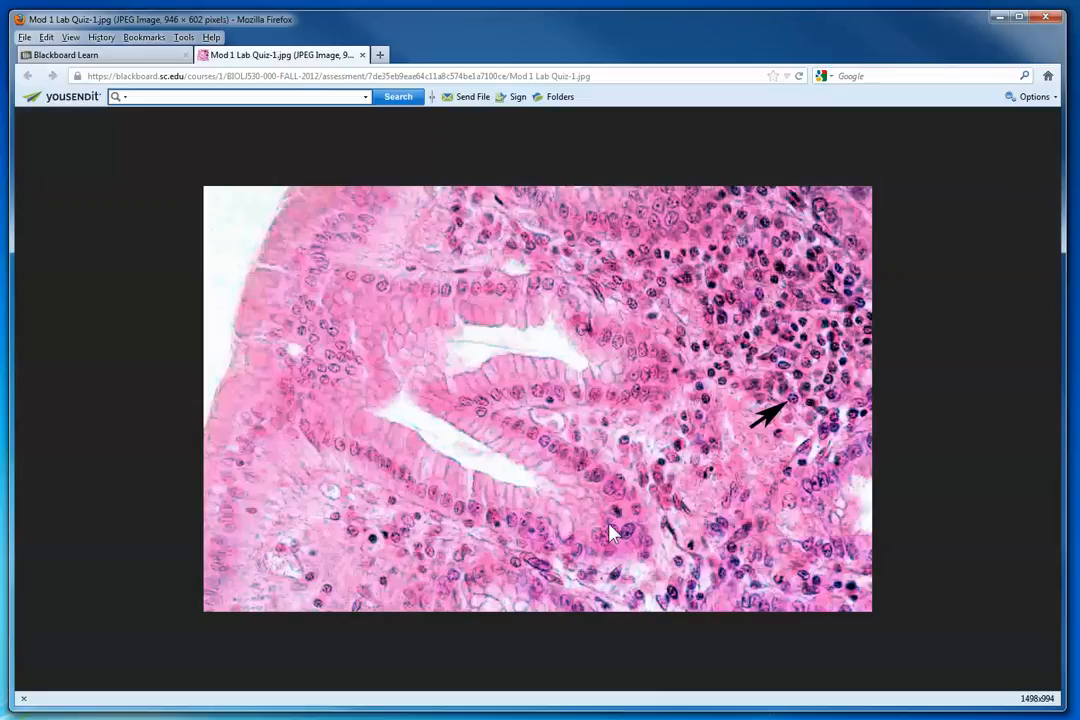
mouse_move(684, 600)
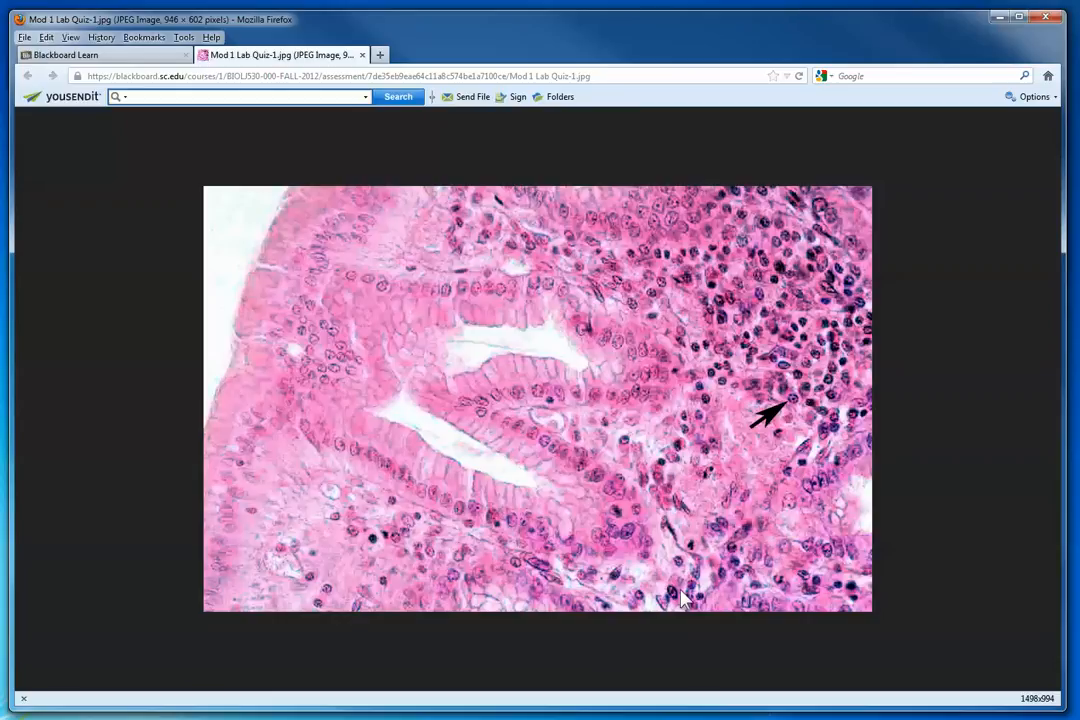
mouse_move(642, 320)
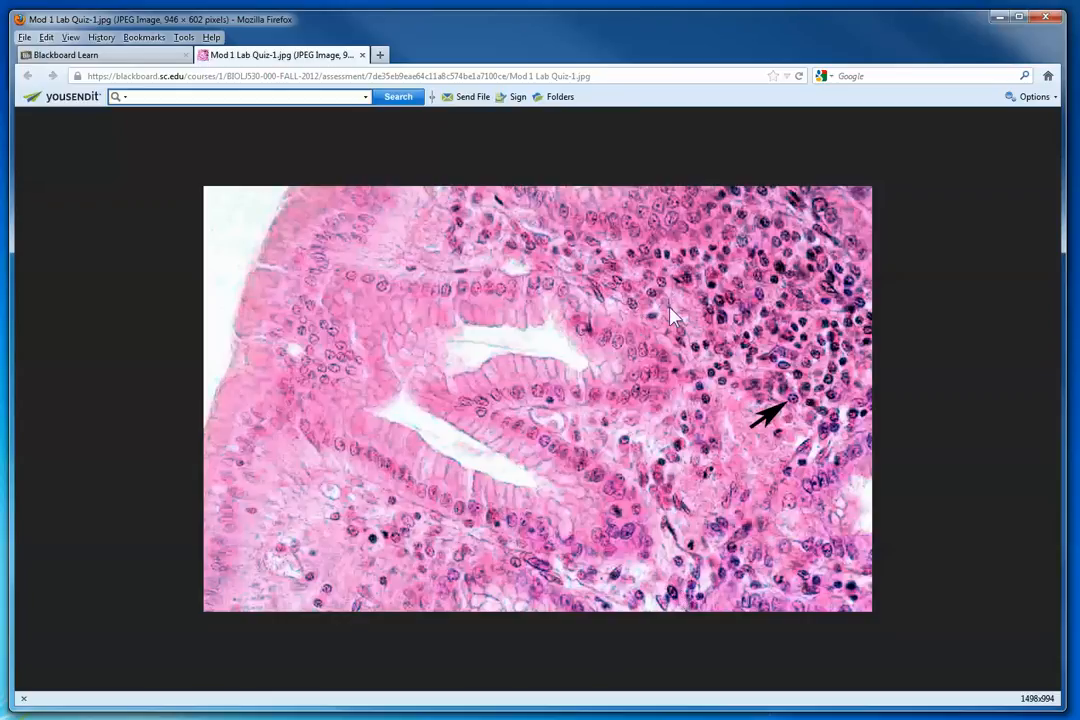
mouse_move(810, 410)
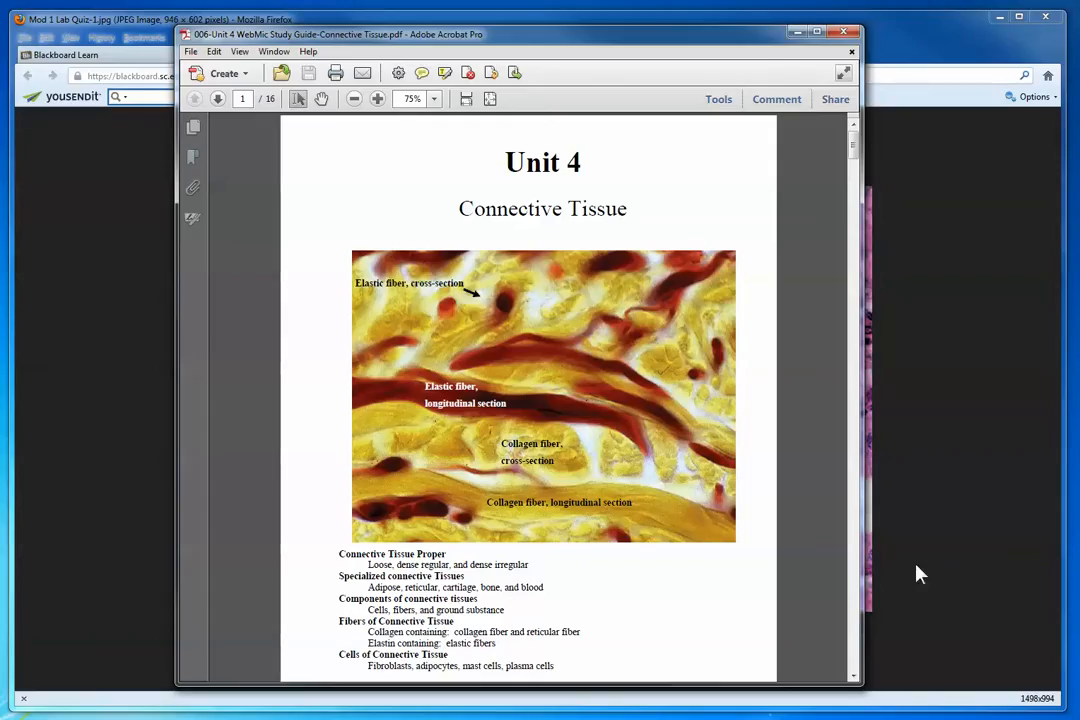
mouse_move(808, 264)
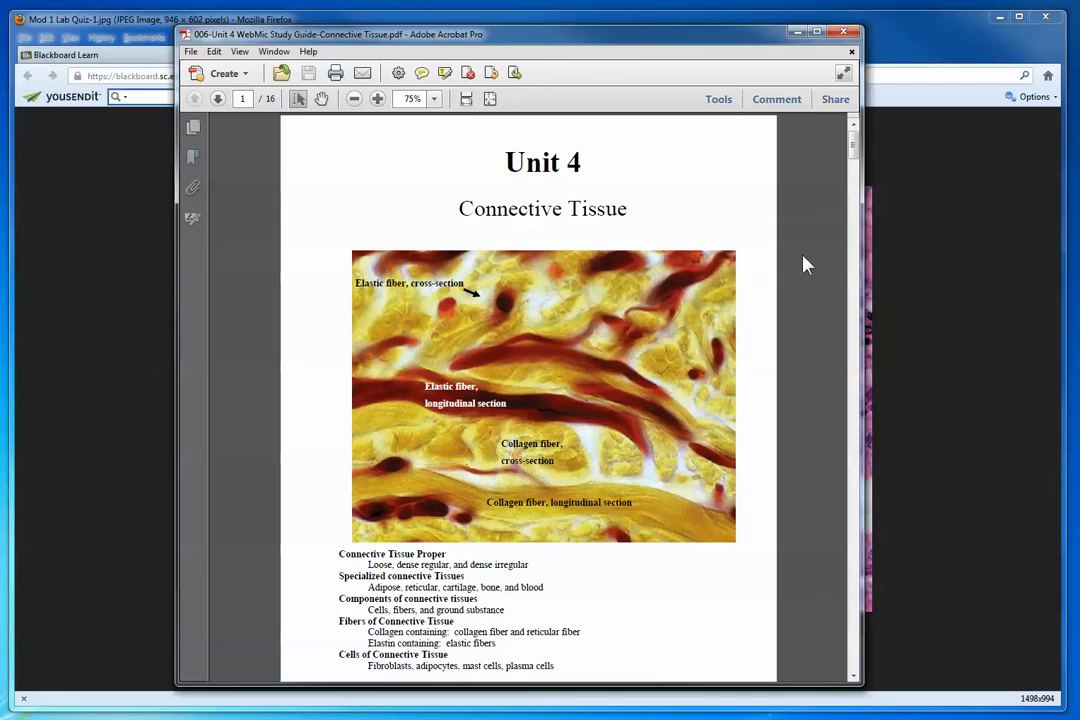
- Scroll the Unit 4 Connective Tissue study guide to the Plasma Cells and Lymphocytes stomach section
scroll("down", 3)
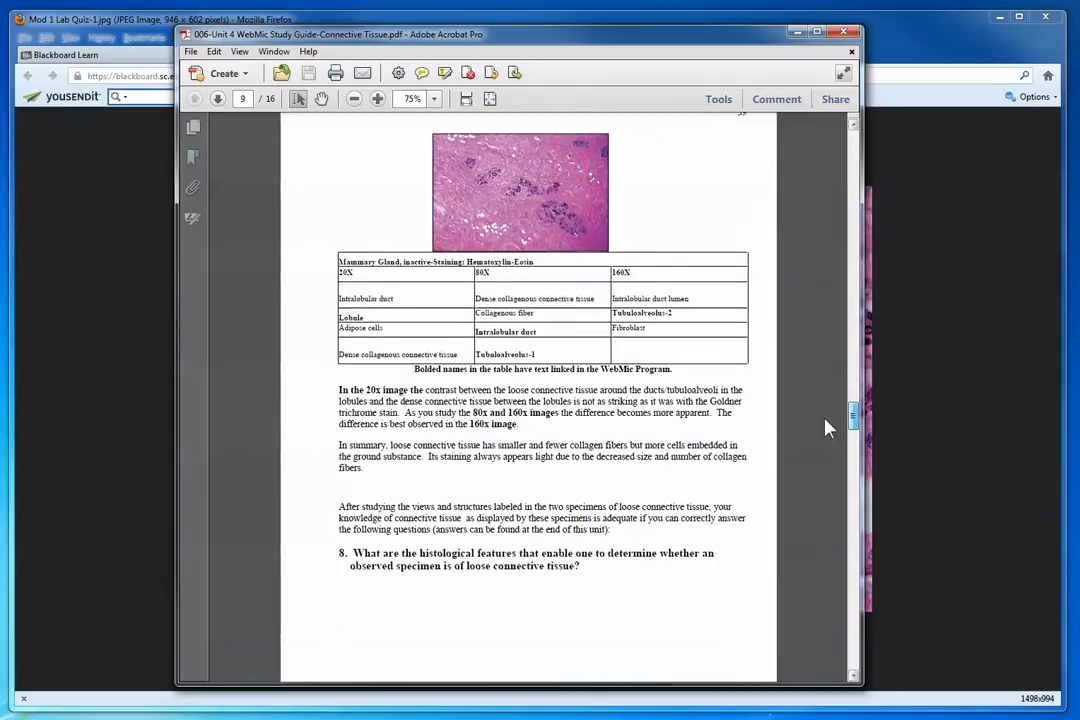
scroll("down", 3)
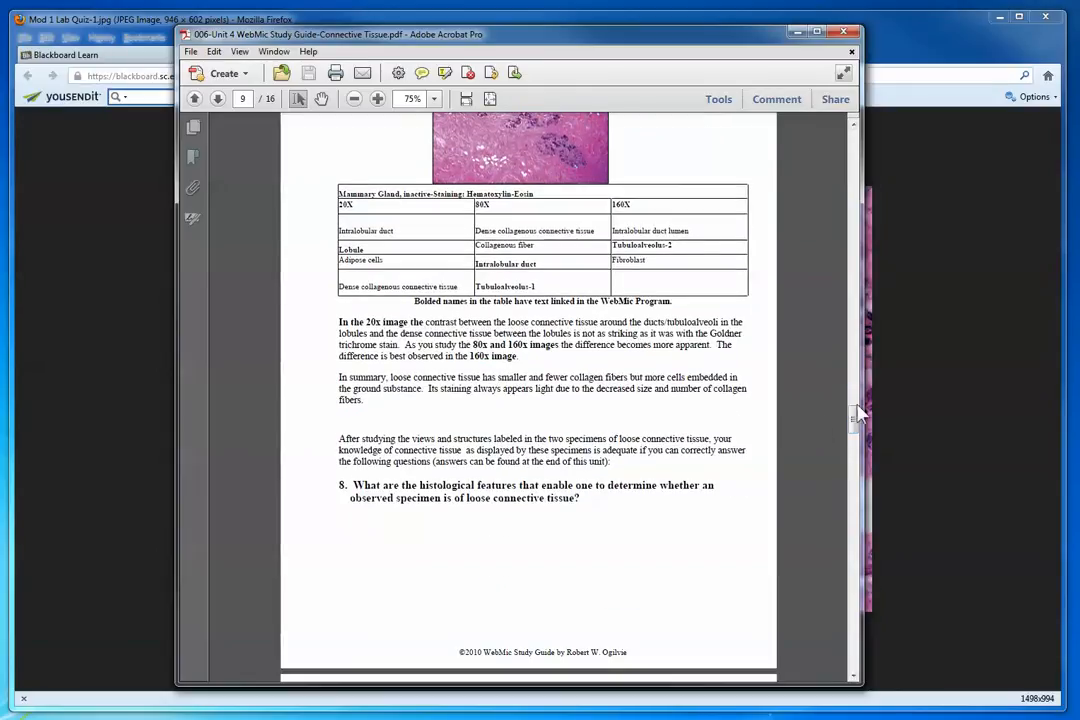
scroll("down", 3)
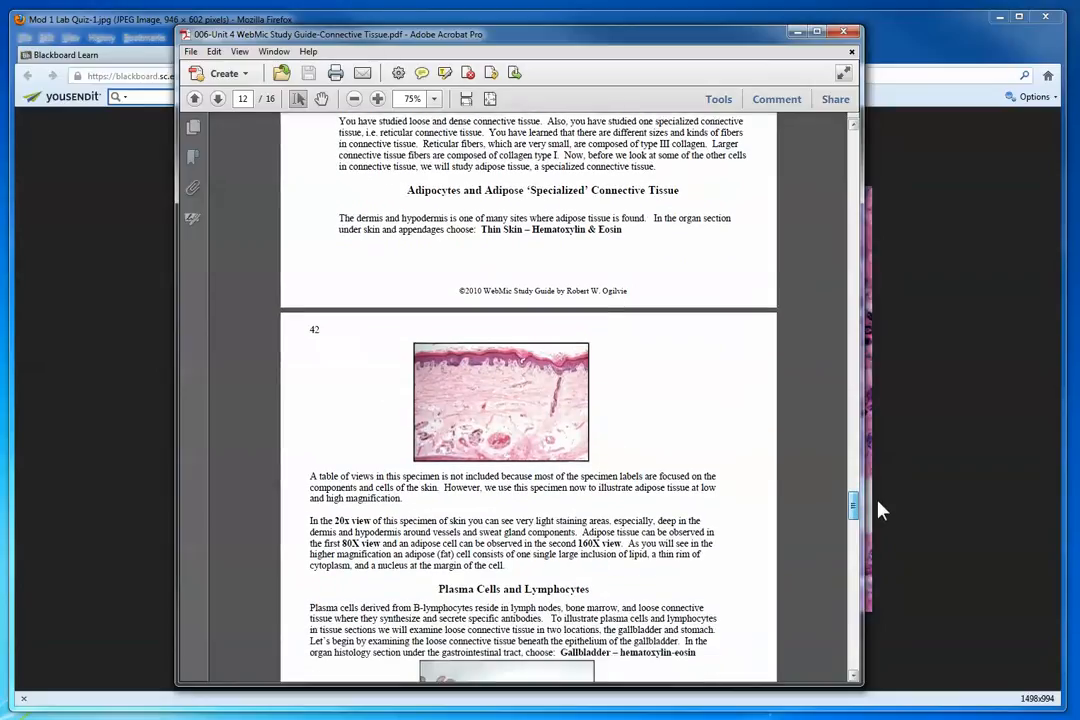
scroll("down", 3)
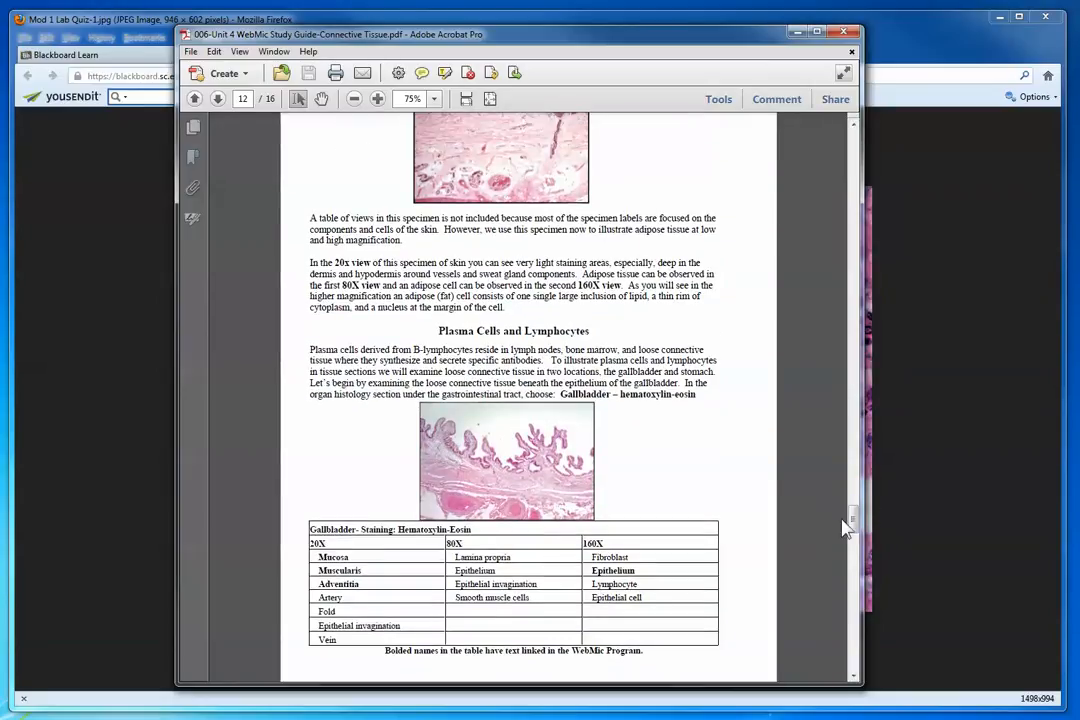
scroll("down", 3)
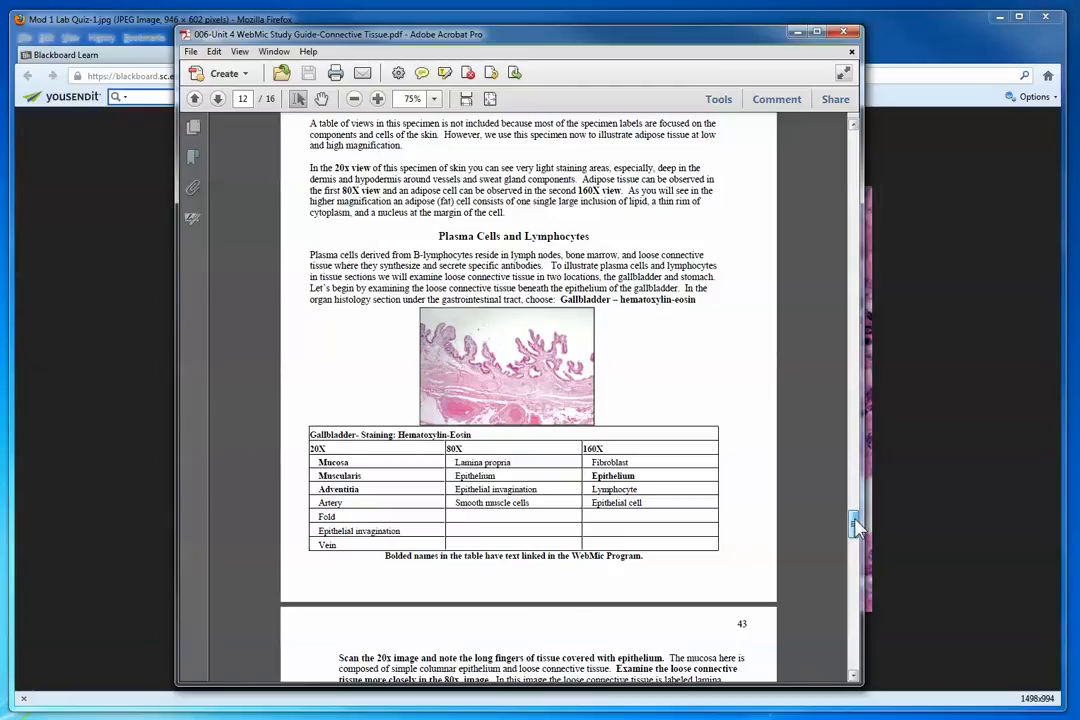
scroll("down", 3)
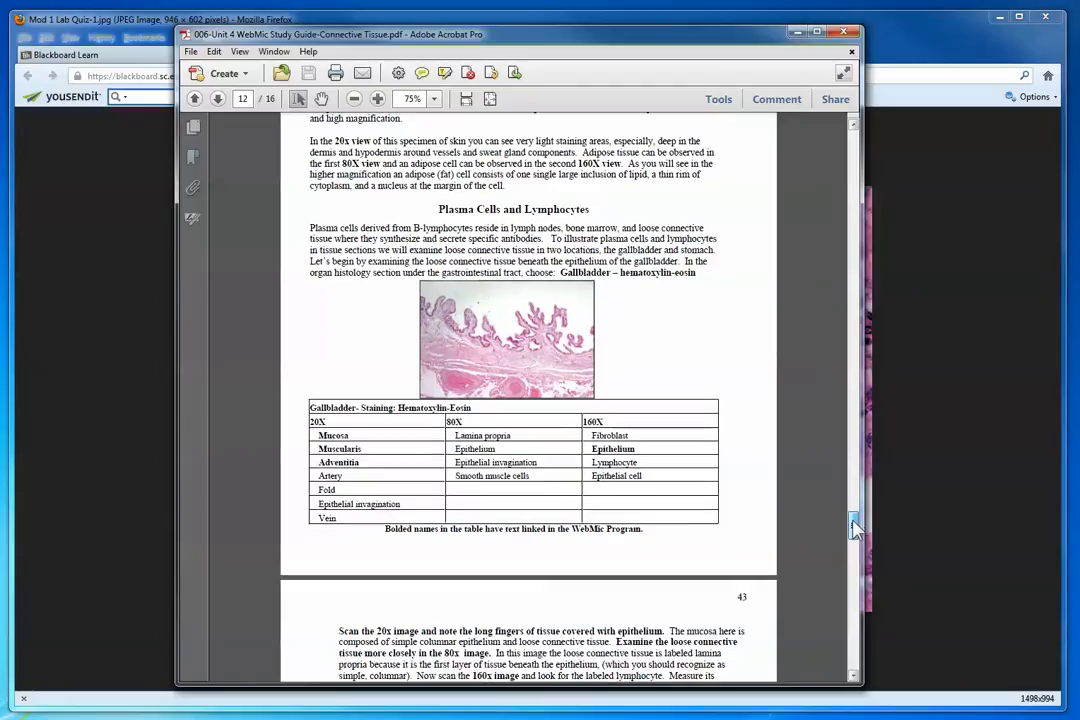
scroll("down", 3)
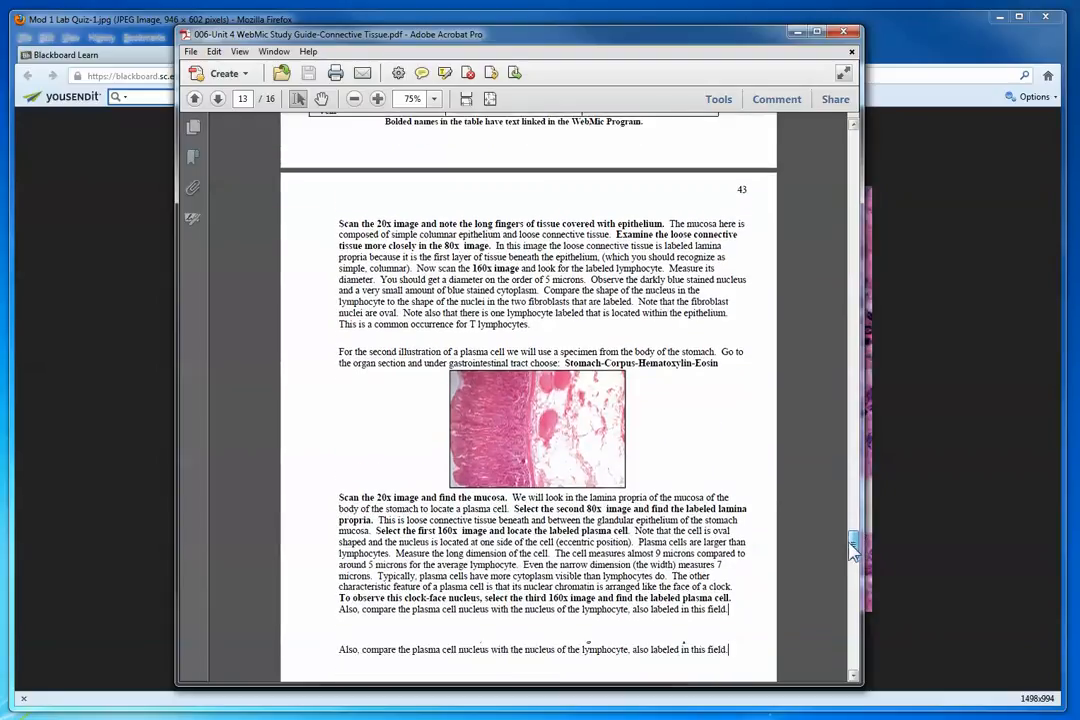
scroll("down", 3)
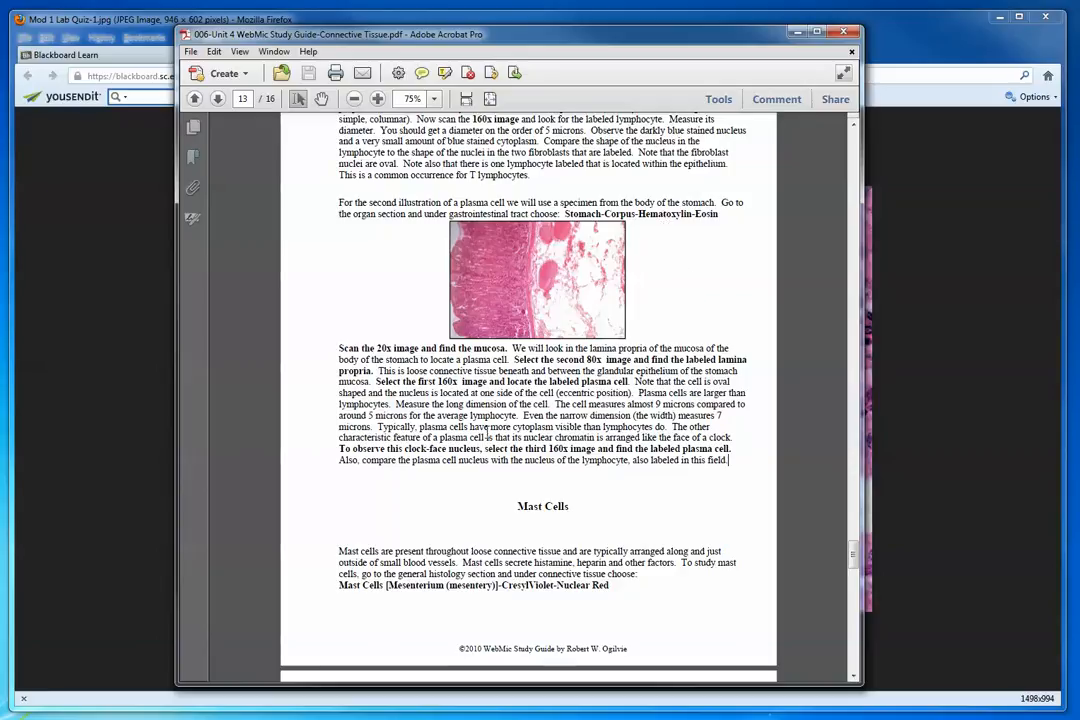
- Select the sentence describing a plasma cell's clock-face nuclear chromatin arrangement
left_click_drag(676, 428, 728, 460)
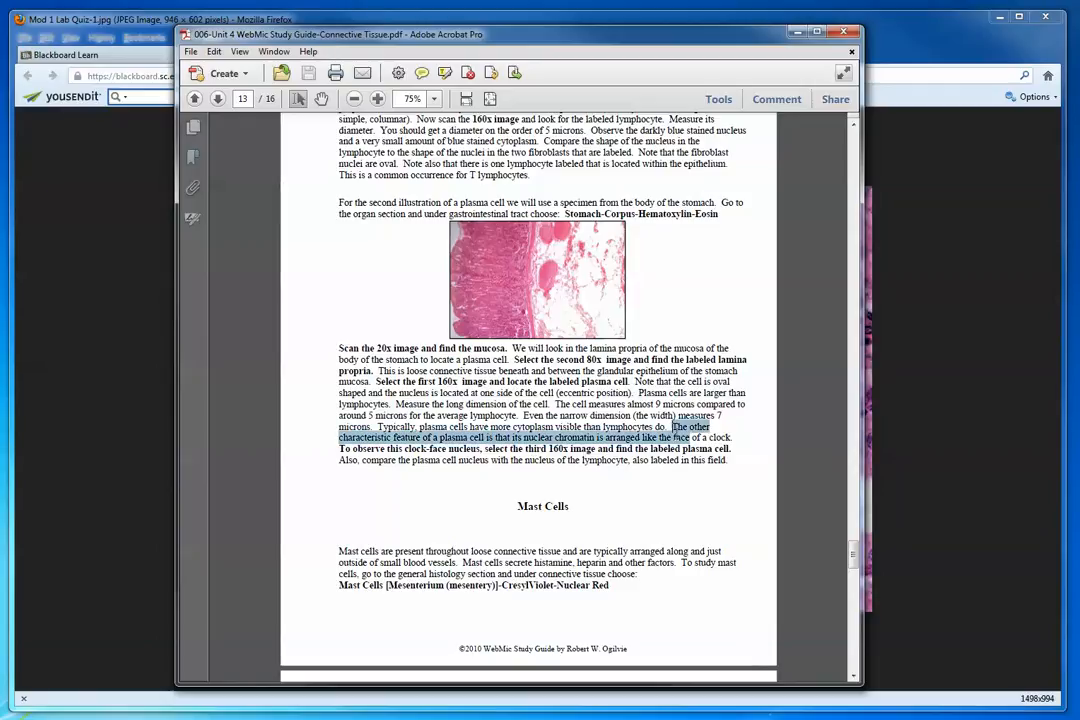
left_click_drag(676, 428, 730, 460)
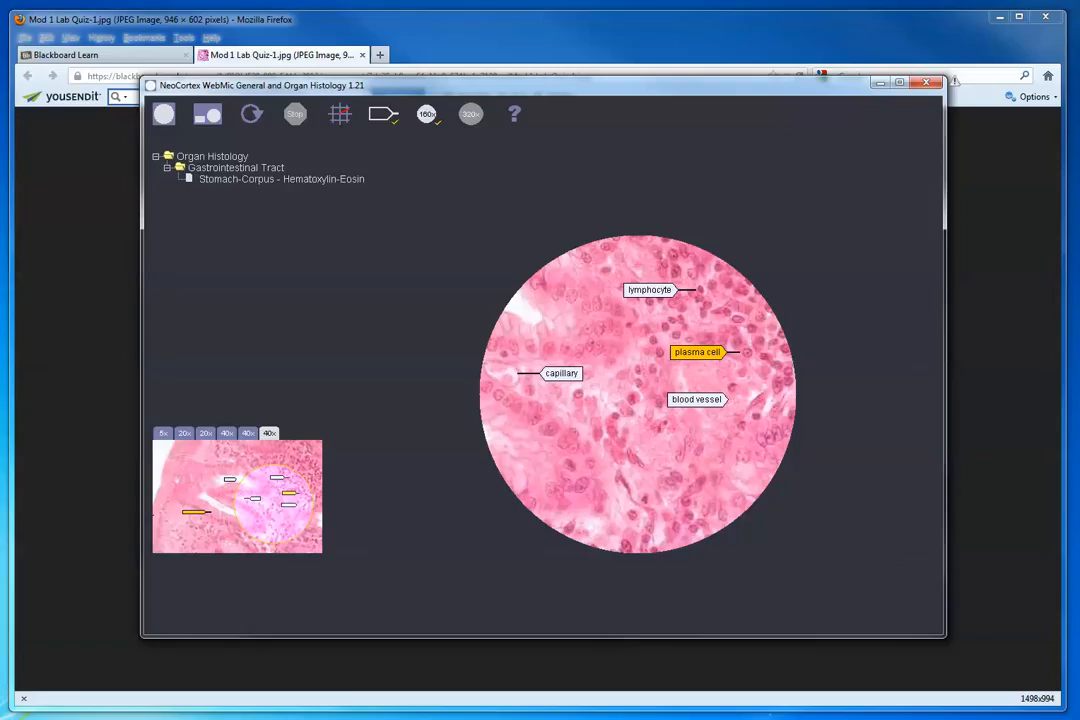
mouse_move(880, 546)
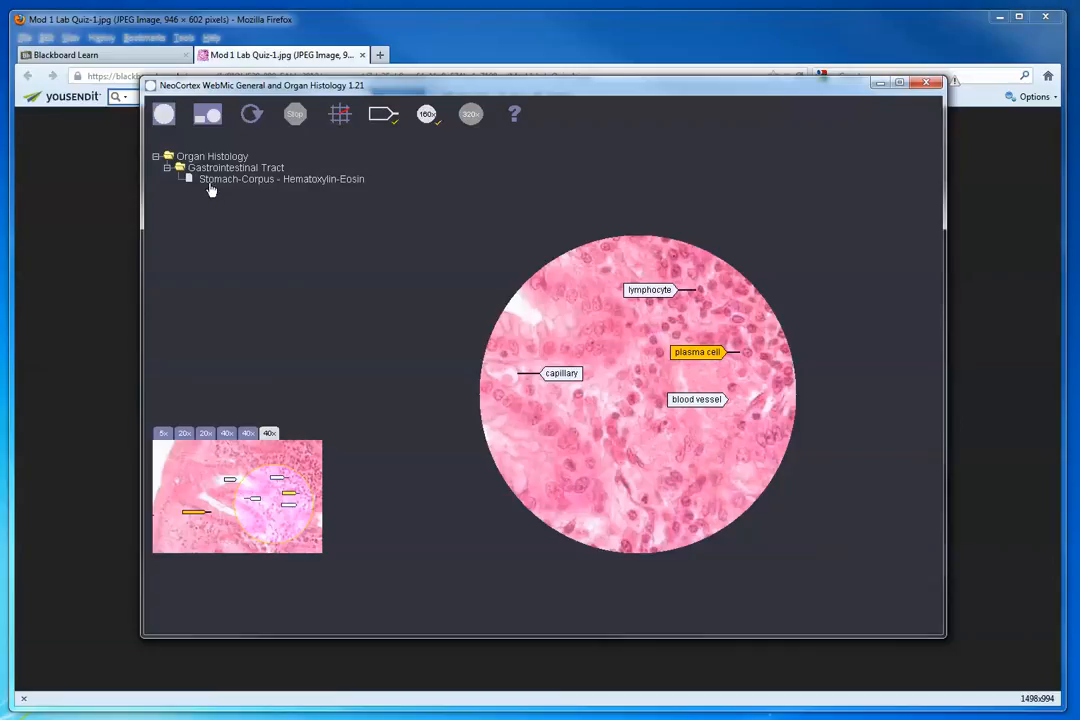
mouse_move(260, 200)
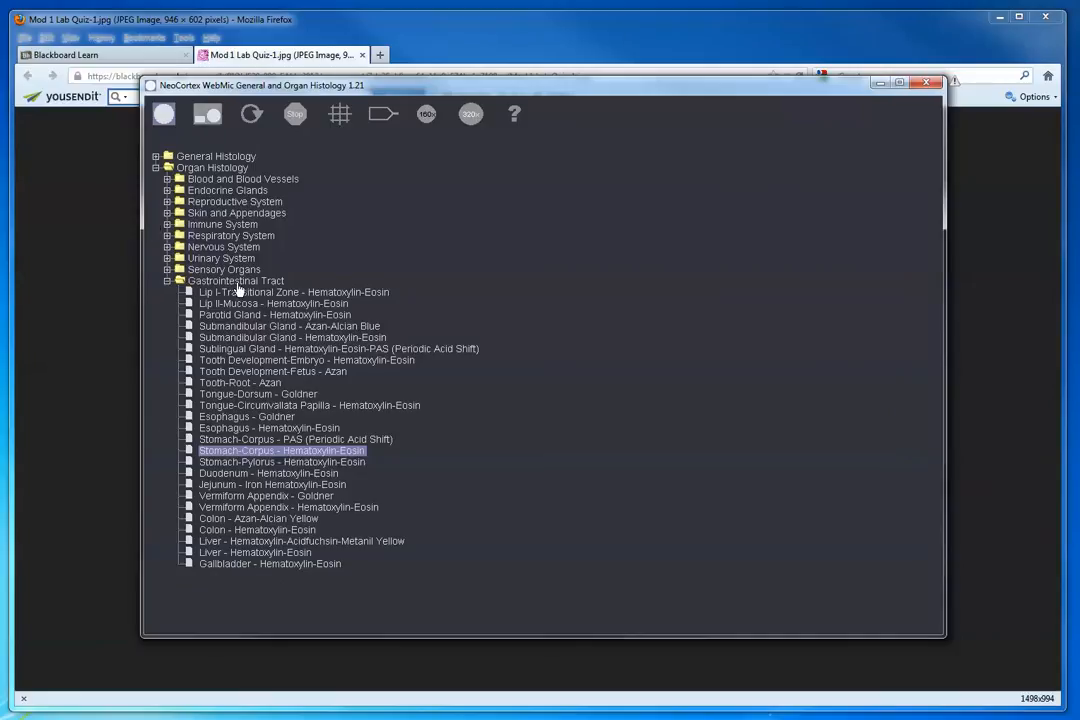
- Load the Stomach-Corpus Hematoxylin-Eosin slide from the WebMic slide tree
double_click(280, 448)
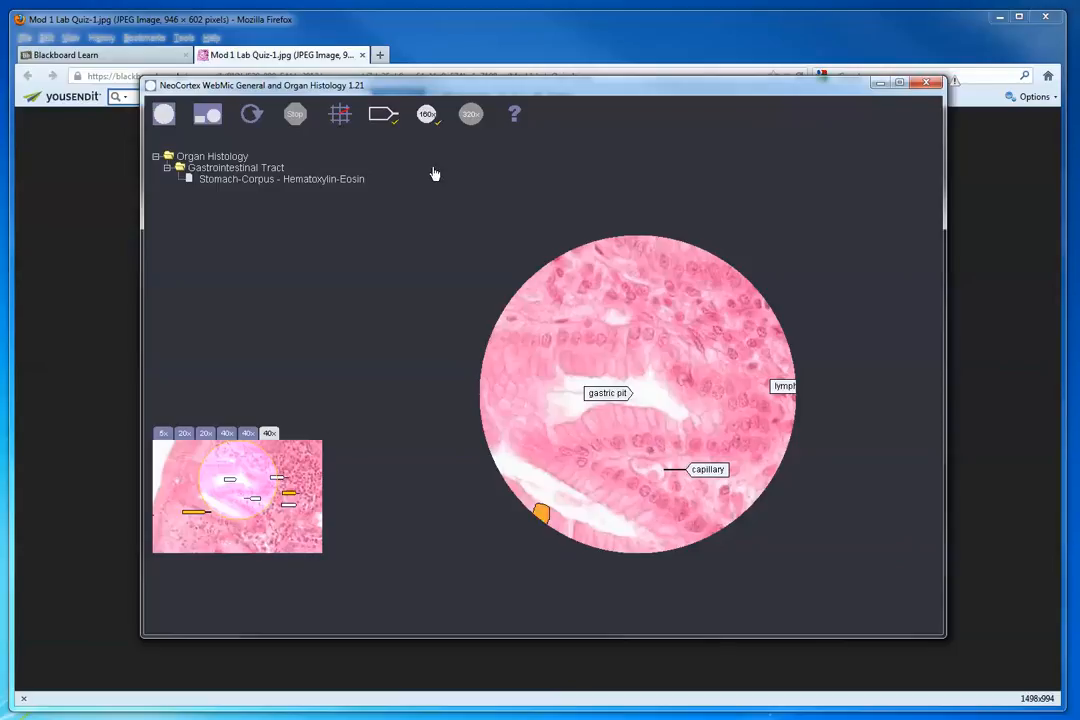
mouse_move(278, 436)
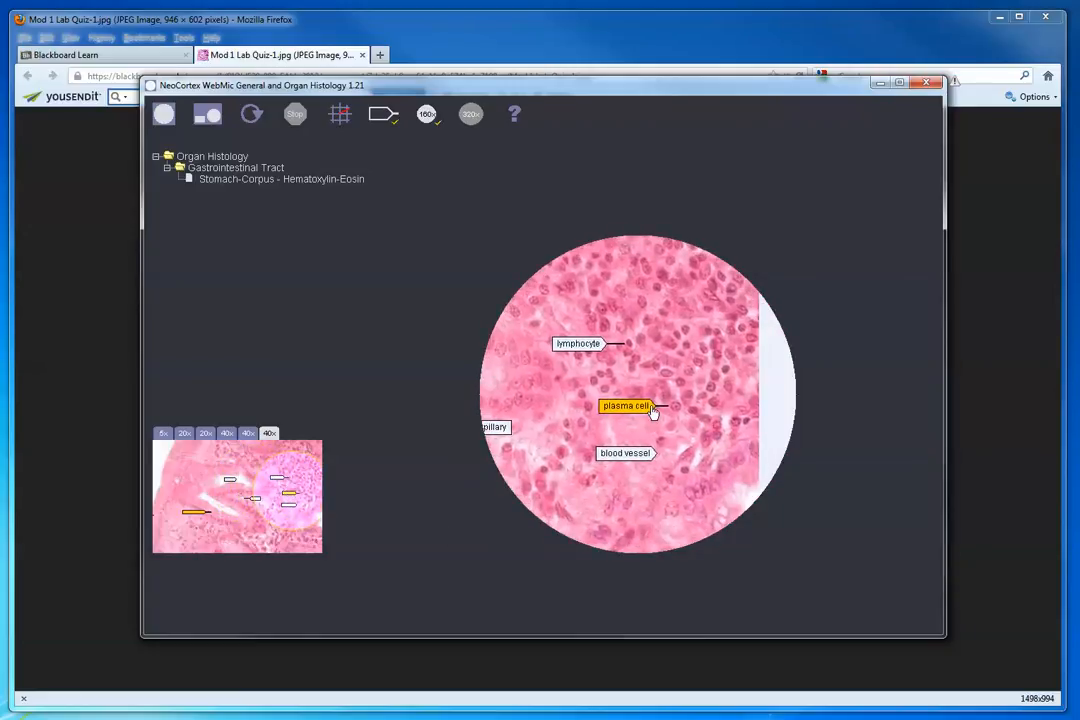
- Show the plasma cell label's description popup on the 40X stomach corpus view
left_click(626, 406)
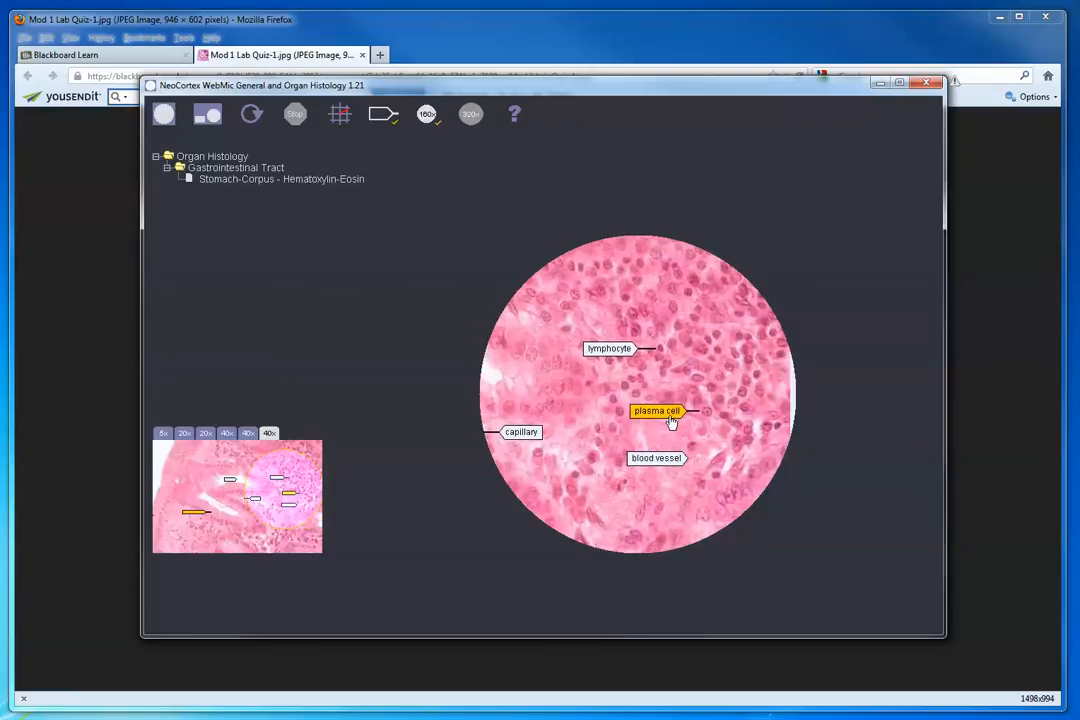
left_click(656, 412)
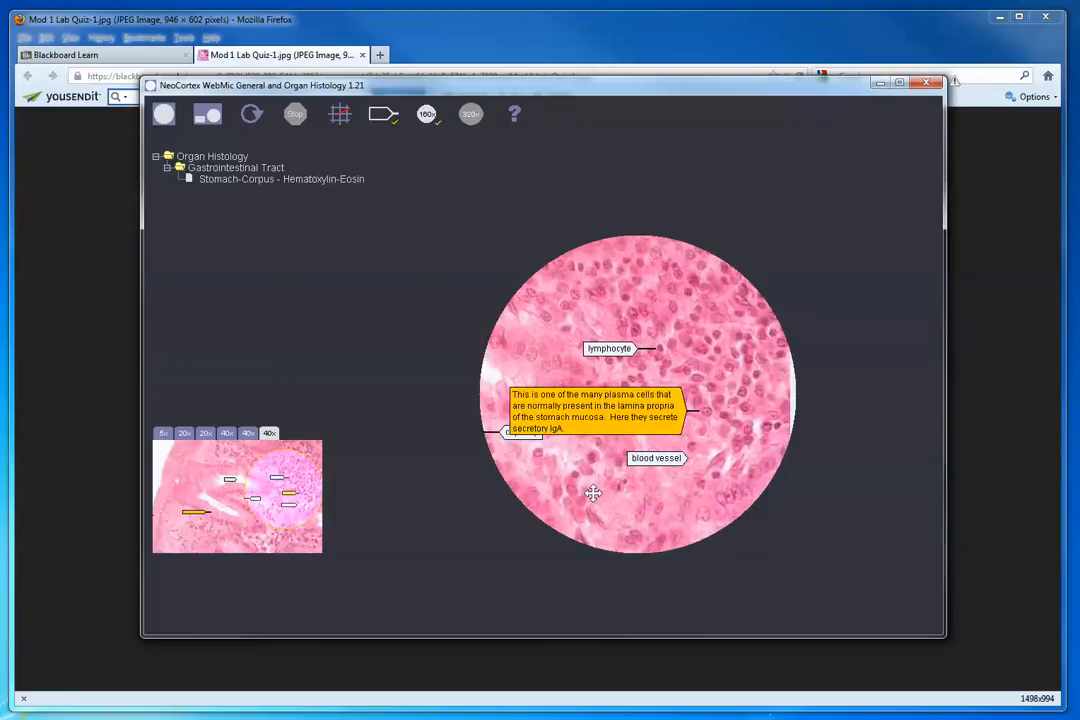
mouse_move(610, 488)
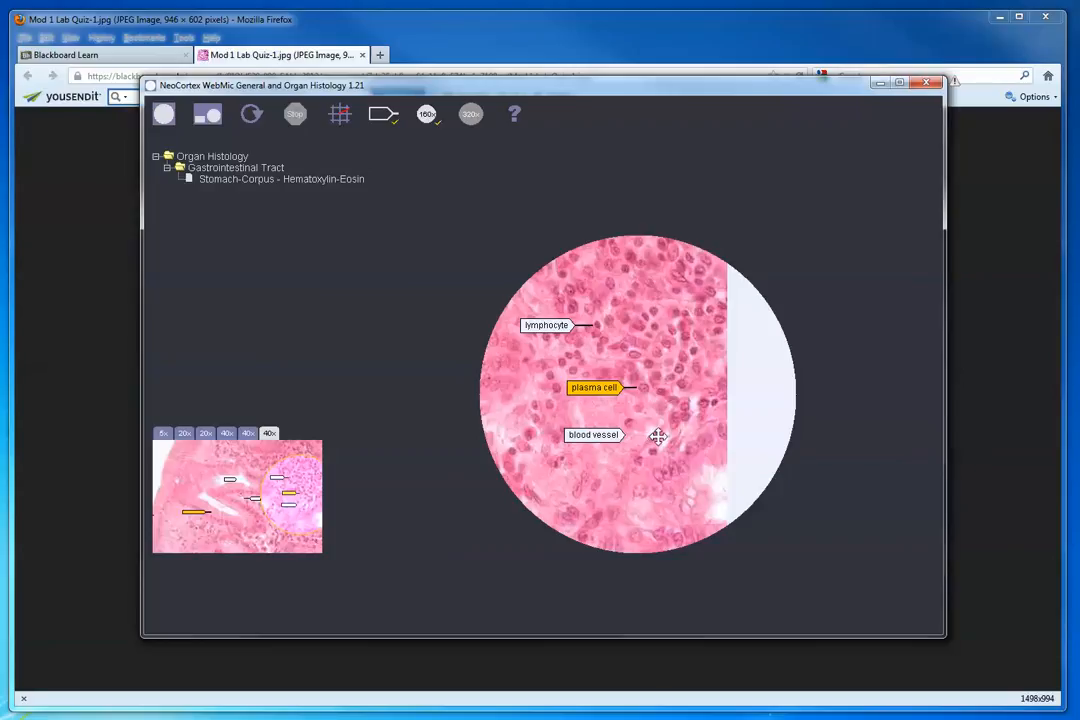
mouse_move(484, 340)
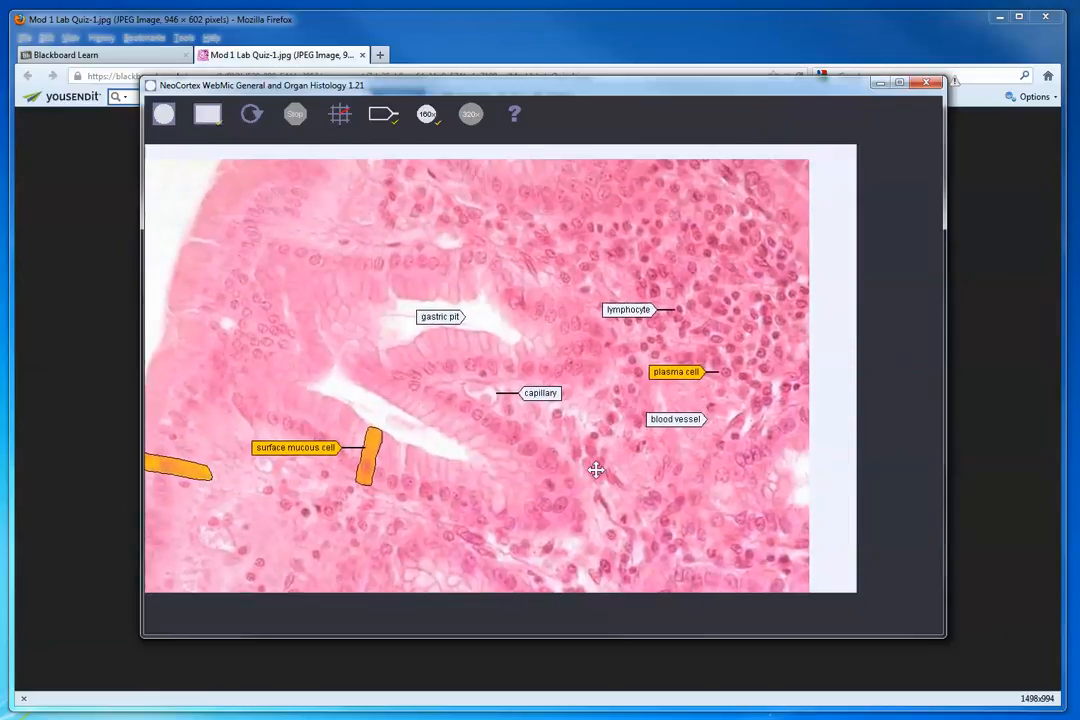
mouse_move(708, 532)
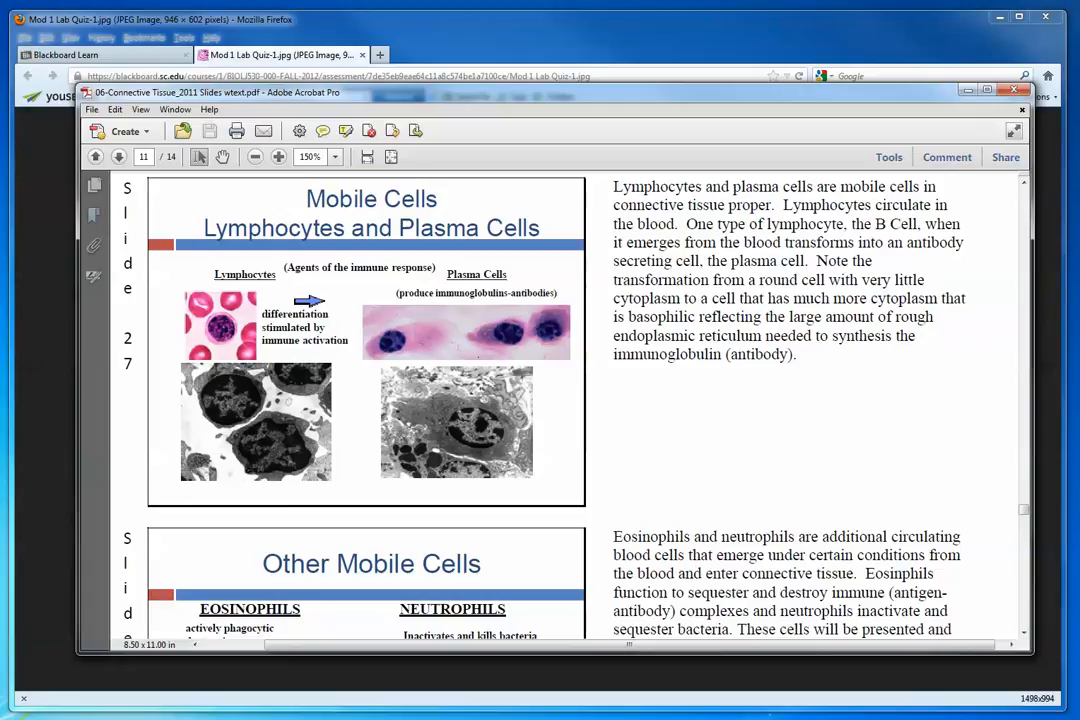
mouse_move(536, 348)
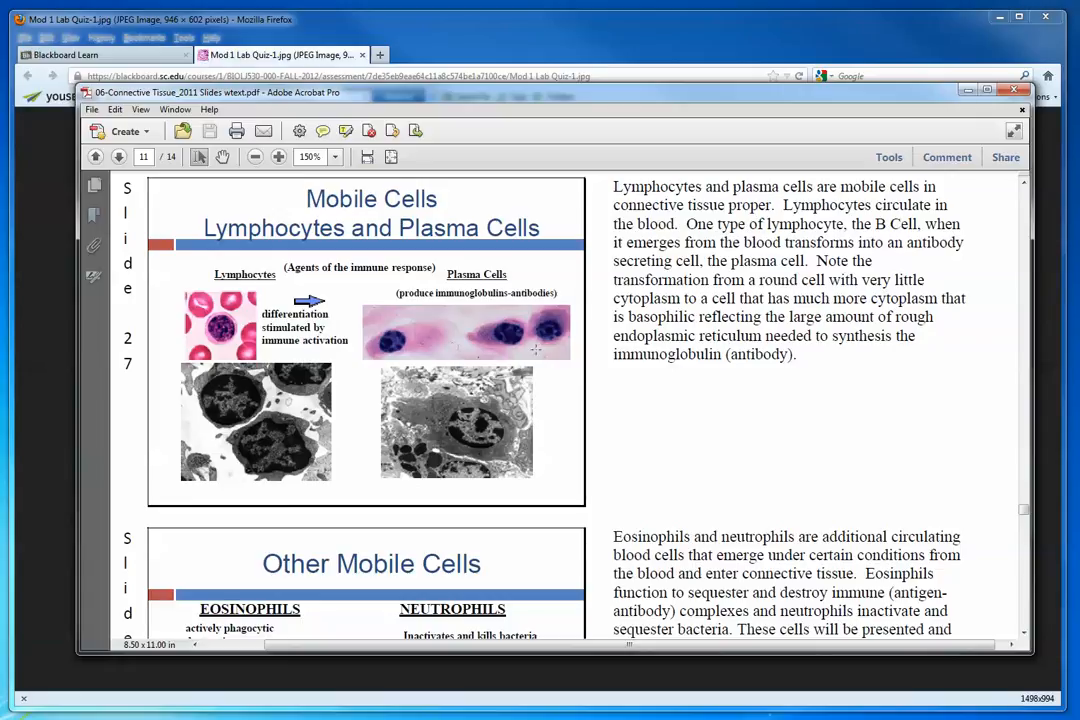
mouse_move(812, 394)
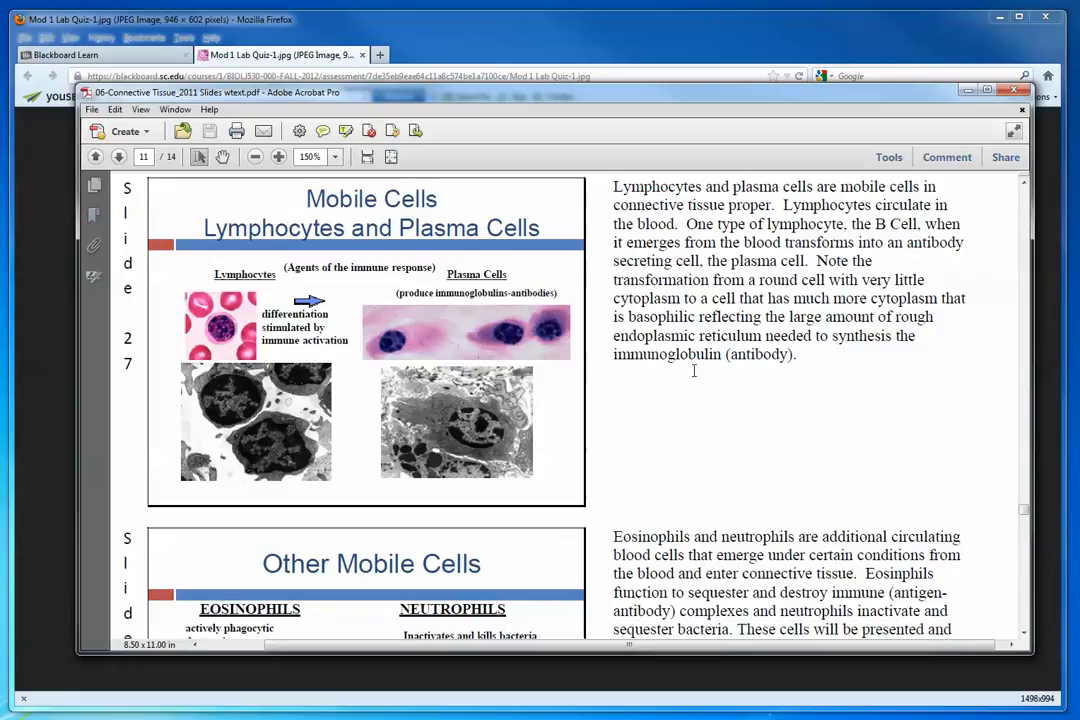
mouse_move(584, 422)
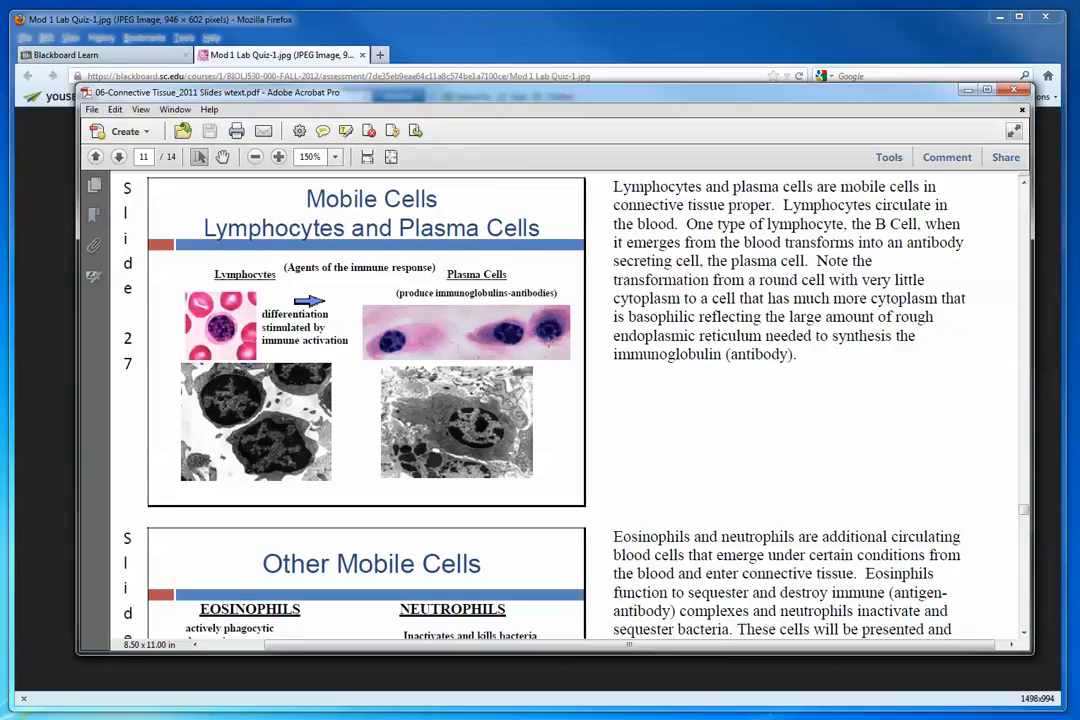
mouse_move(562, 424)
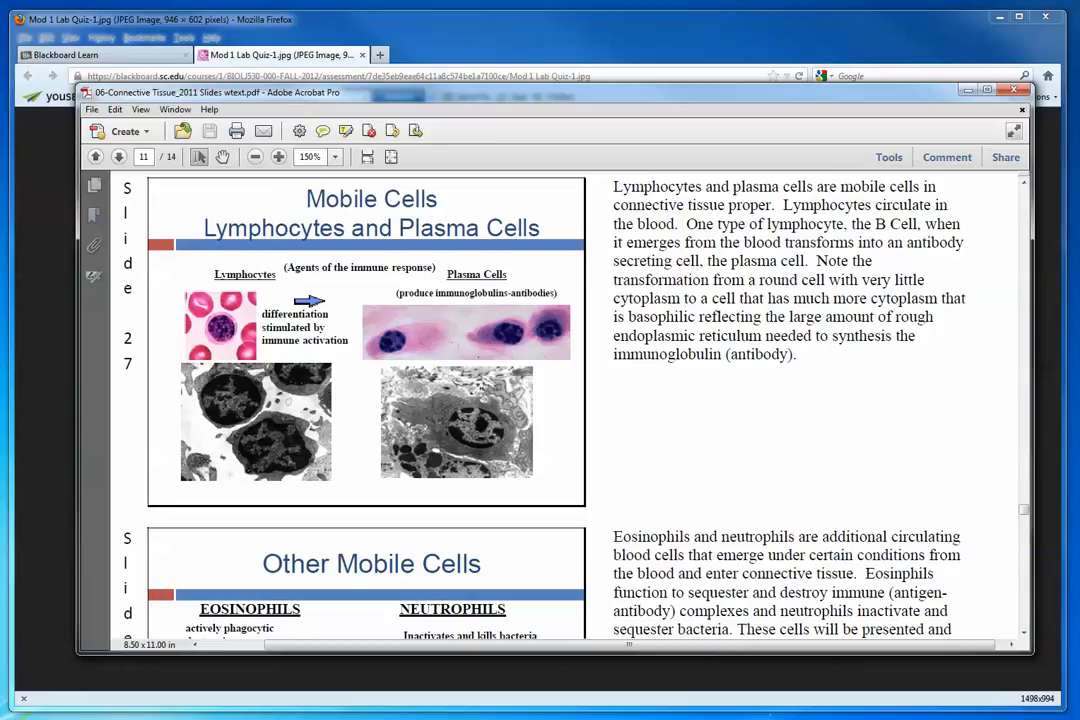
mouse_move(744, 442)
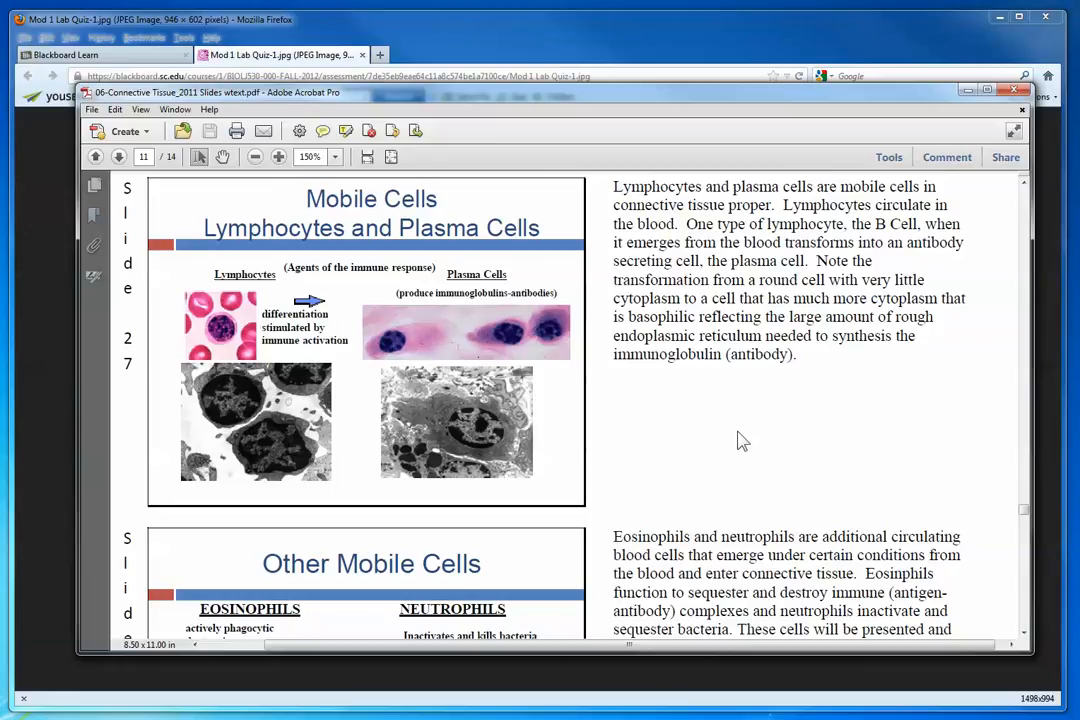
mouse_move(760, 436)
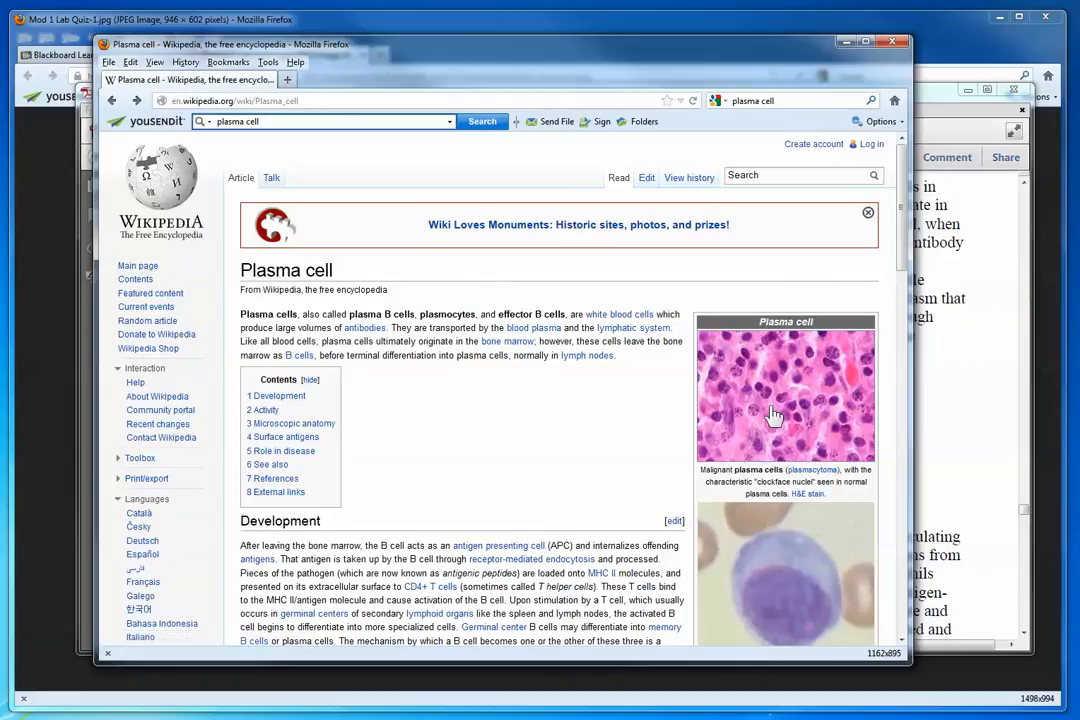
- View the Plasmacytoma ultramini1.jpg micrograph at full size on its Wikipedia file page
left_click(784, 404)
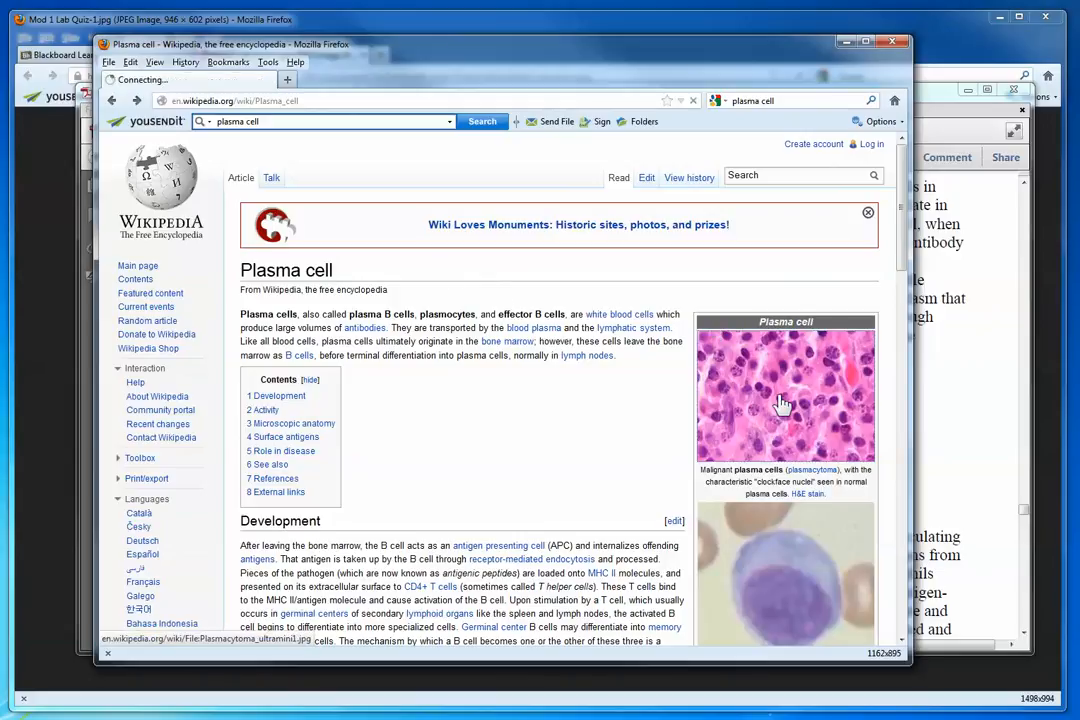
left_click(784, 400)
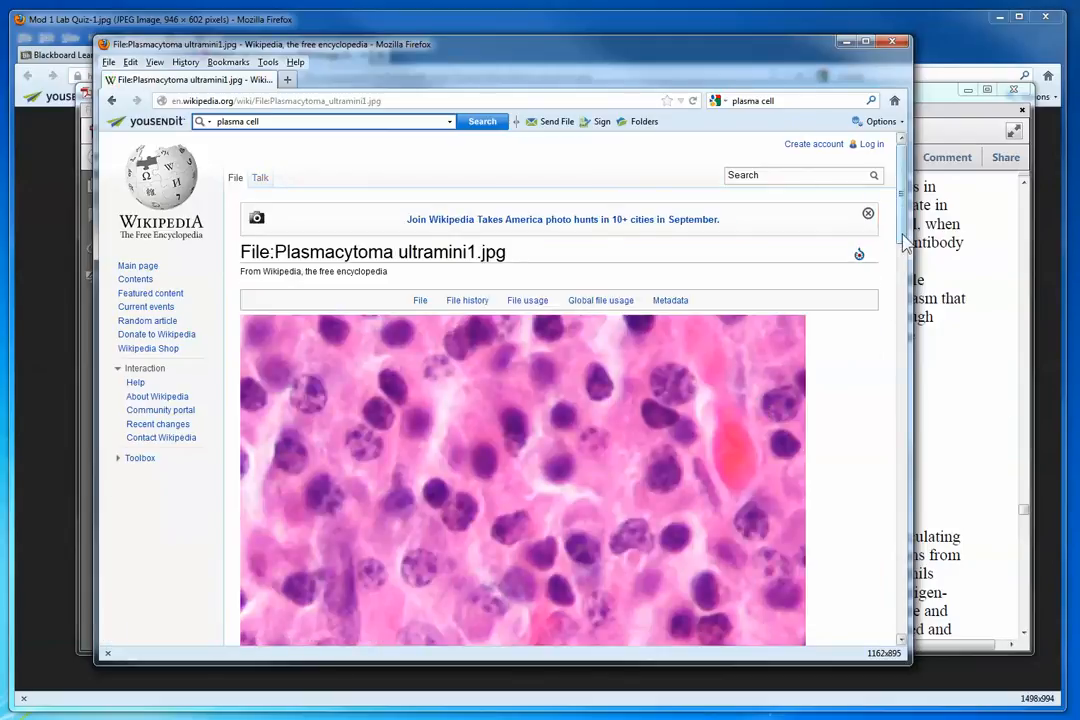
scroll("down", 3)
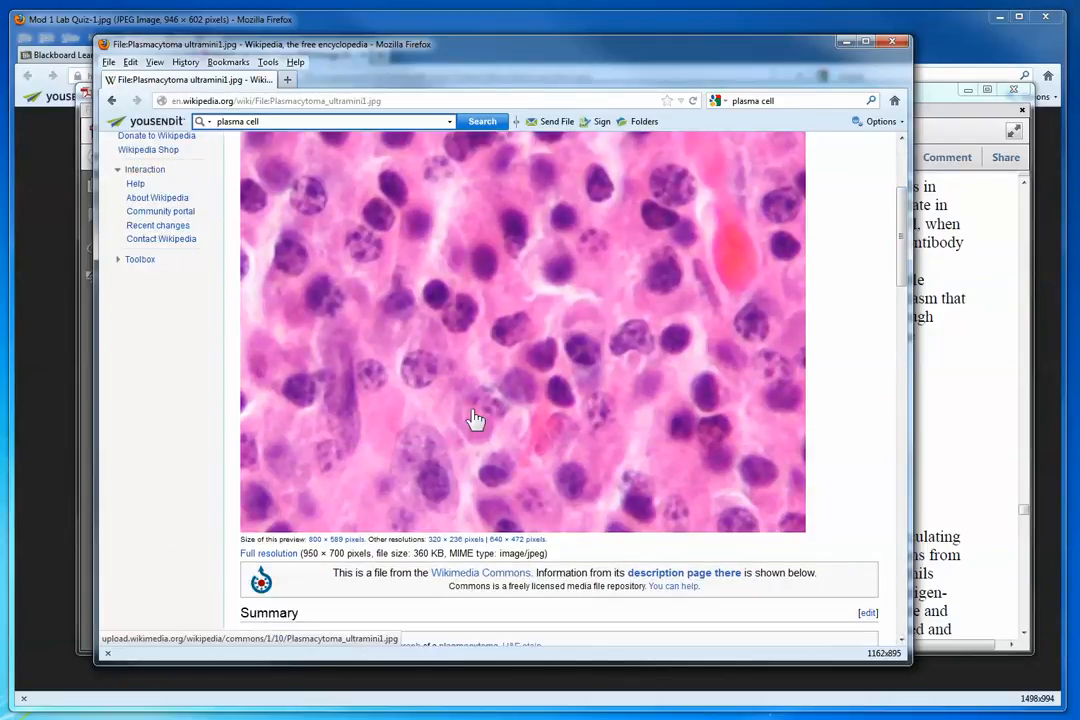
mouse_move(426, 384)
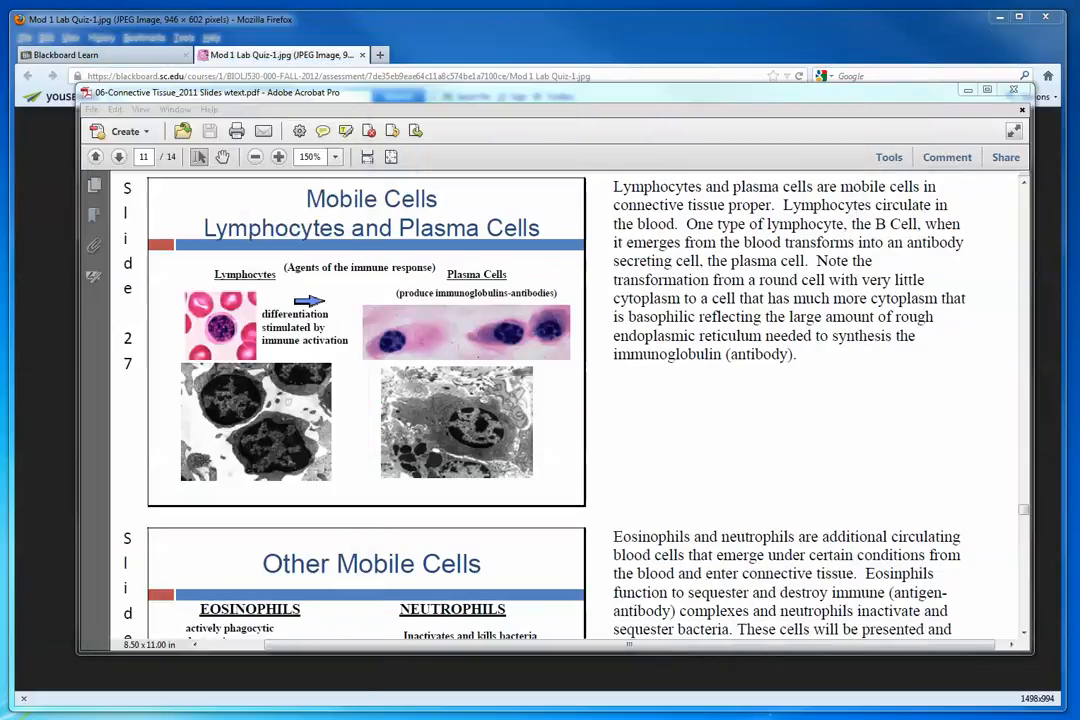
mouse_move(748, 100)
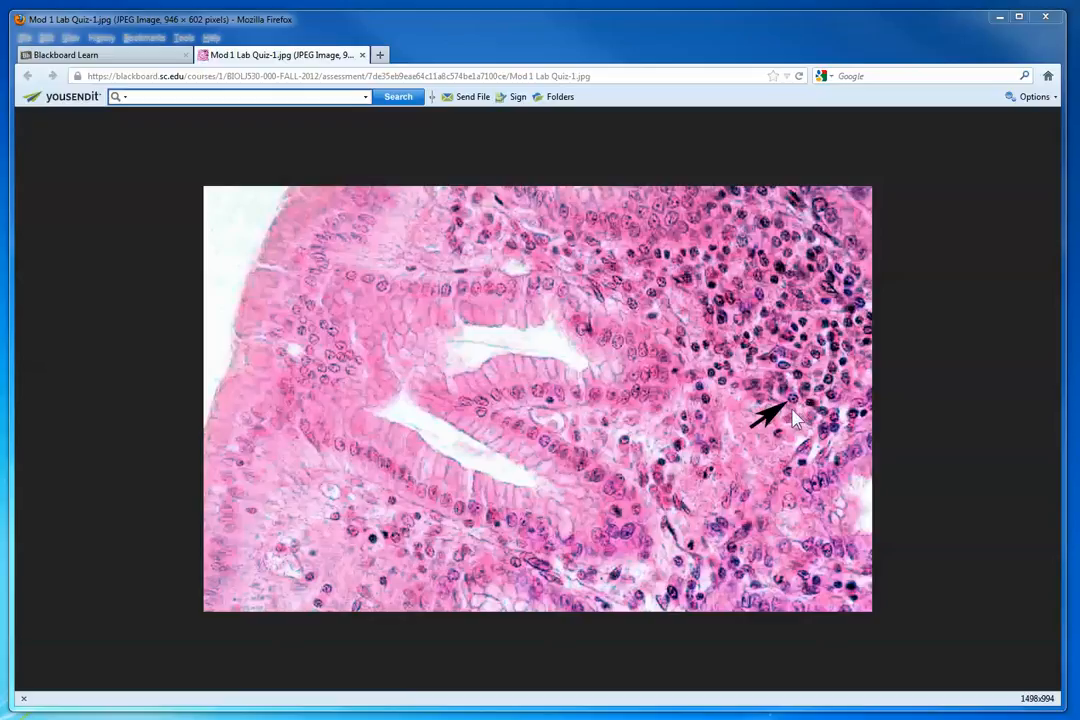
mouse_move(810, 410)
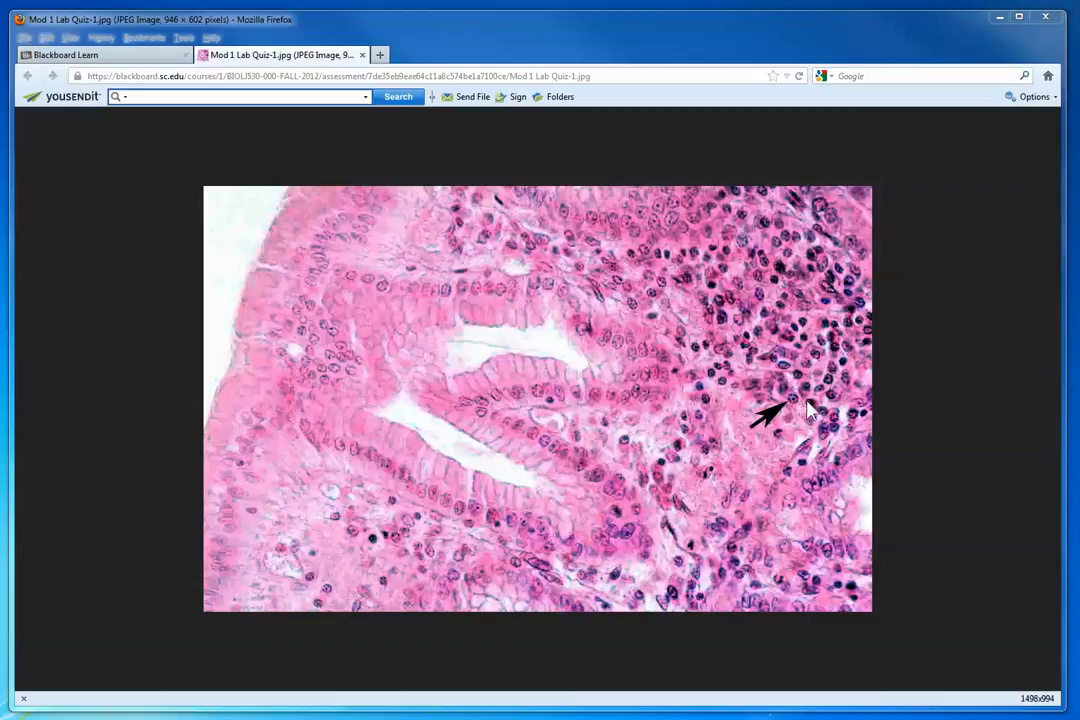
mouse_move(800, 410)
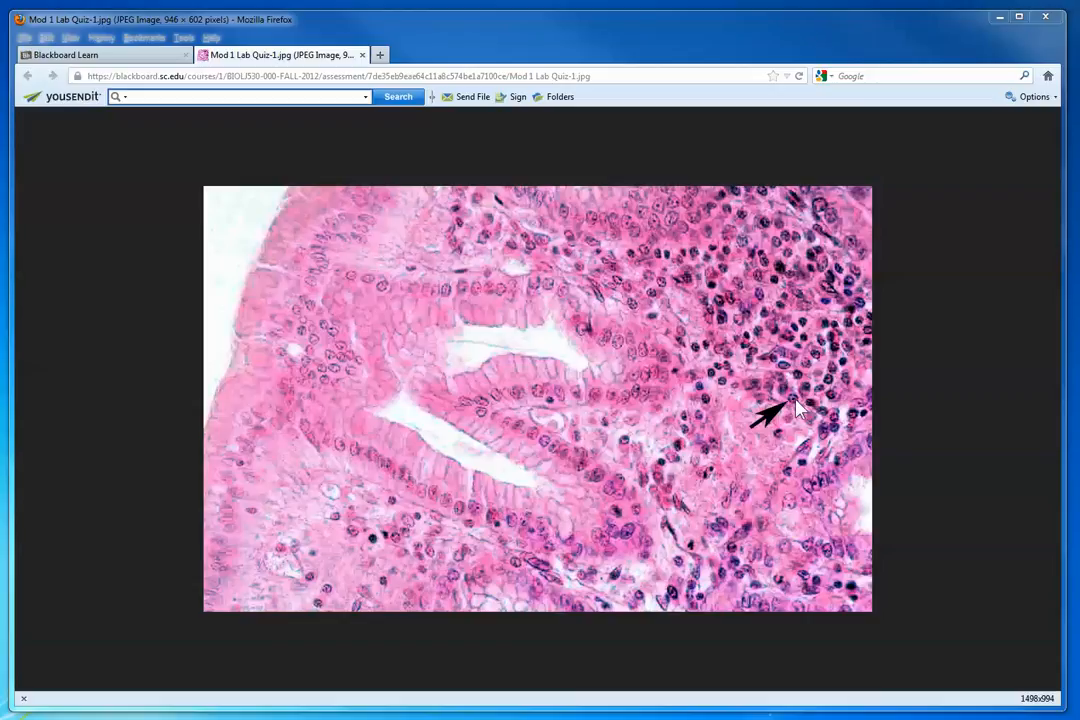
mouse_move(700, 536)
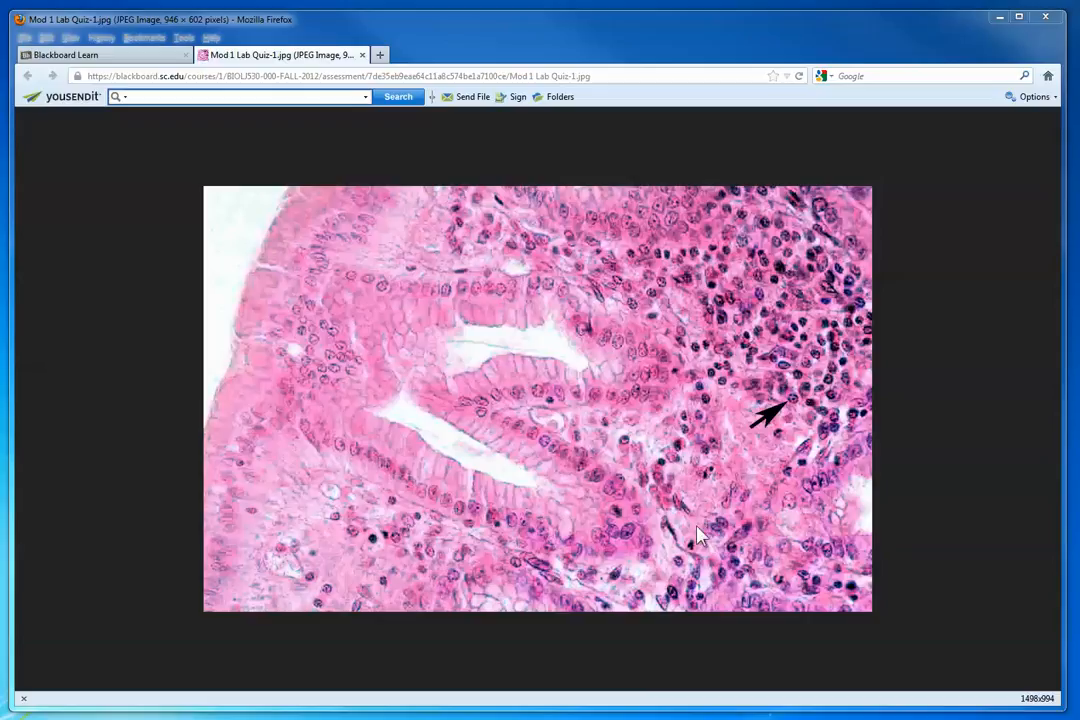
mouse_move(628, 508)
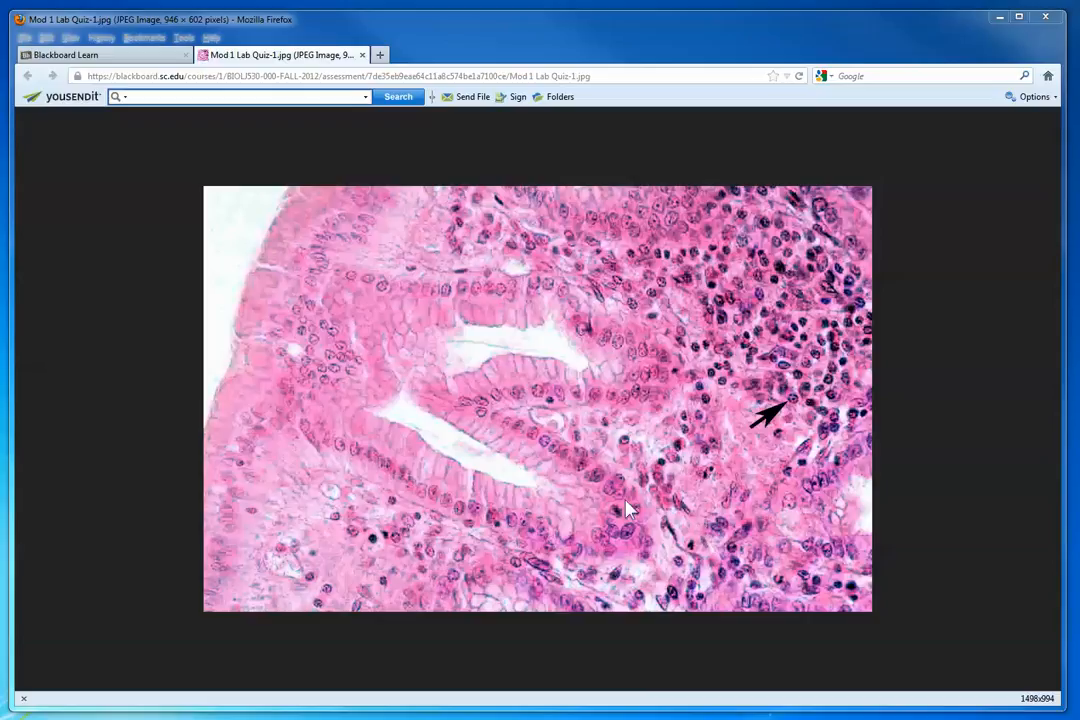
mouse_move(628, 512)
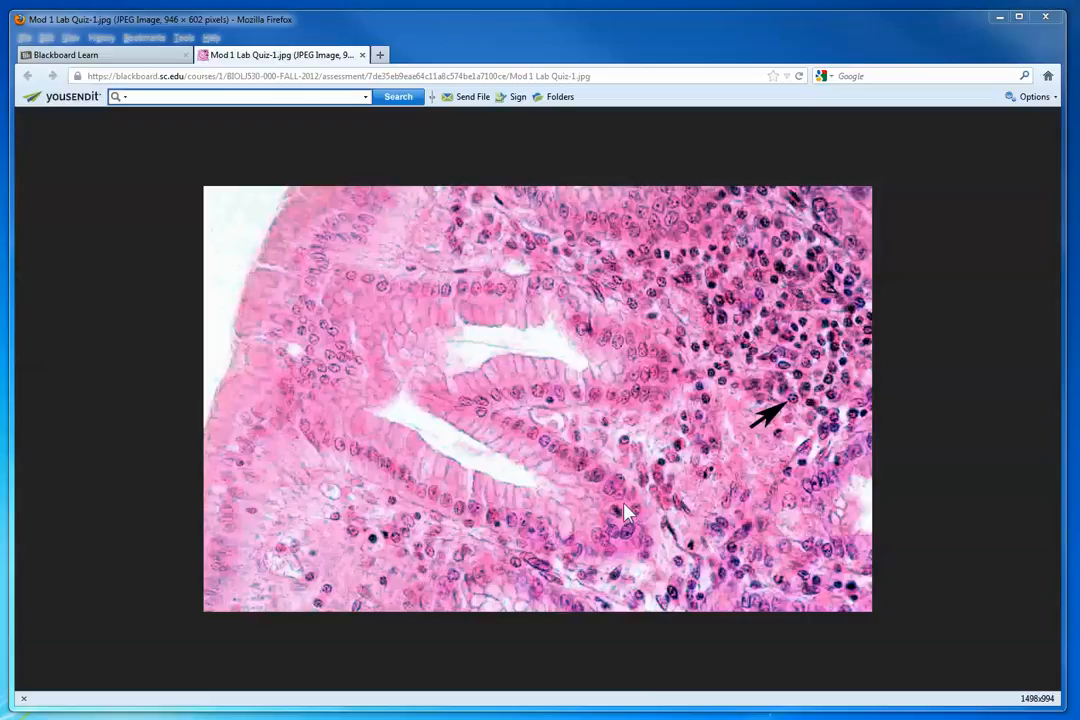